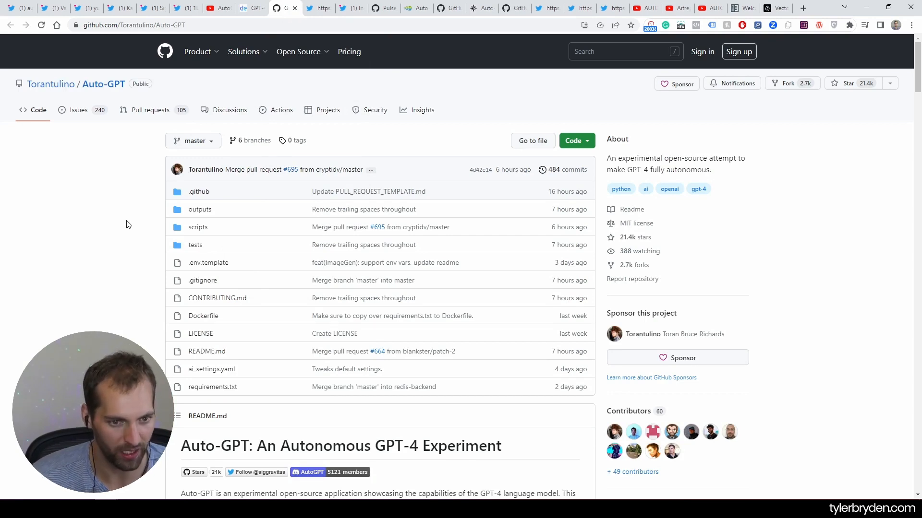
Play the README demo video full screen as Chef-GPT plans an event-themed recipe.
scroll(down, 3)
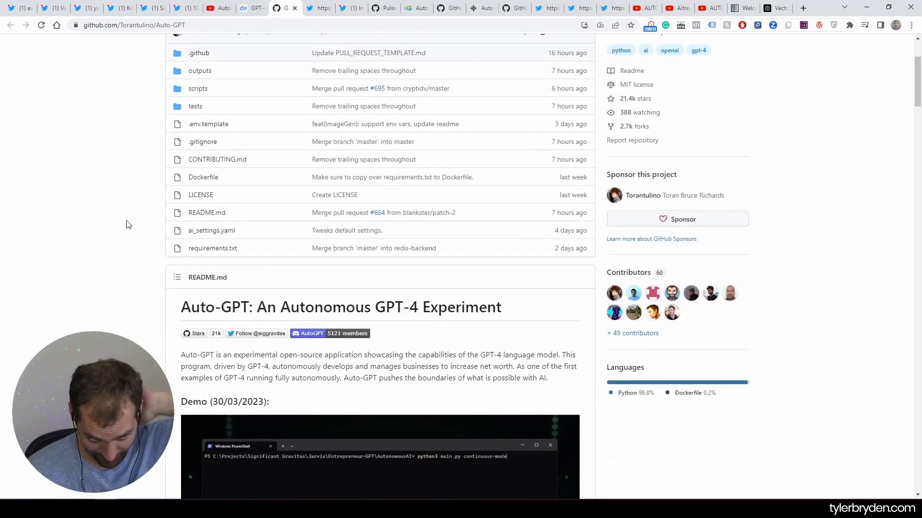
scroll(down, 3)
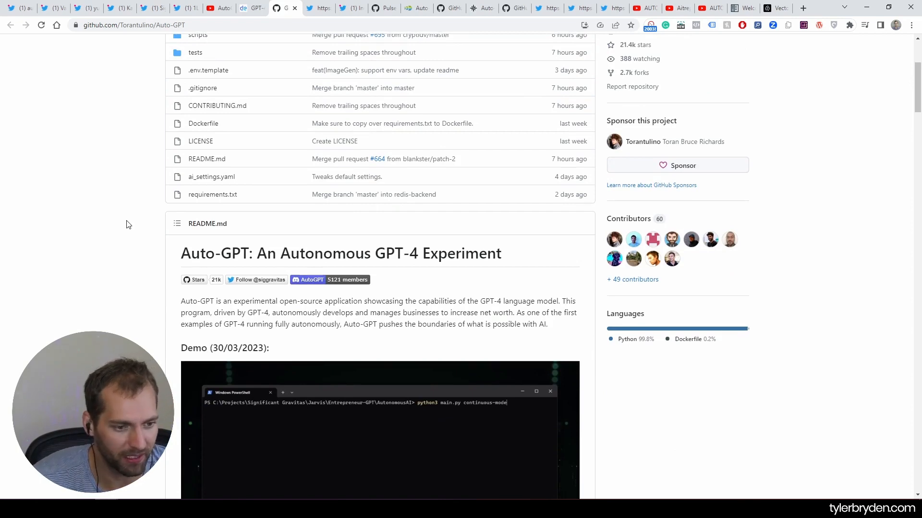
scroll(down, 3)
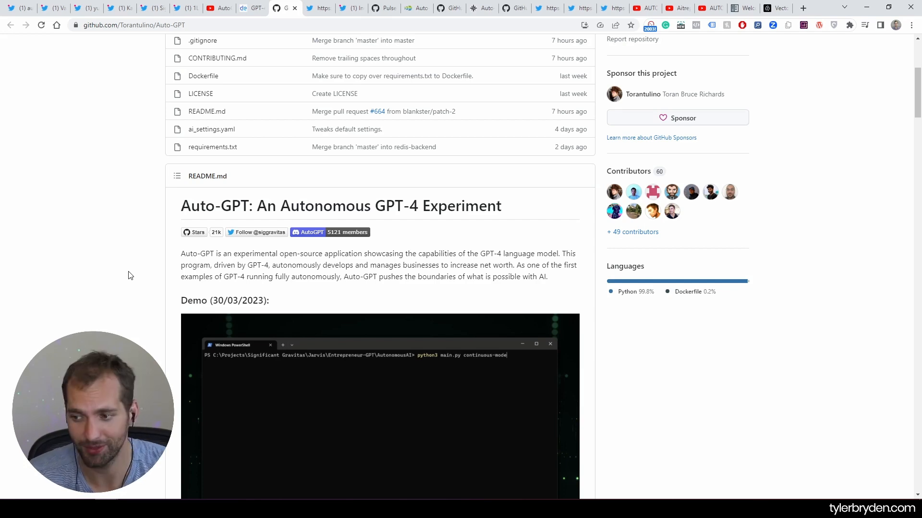
scroll(down, 3)
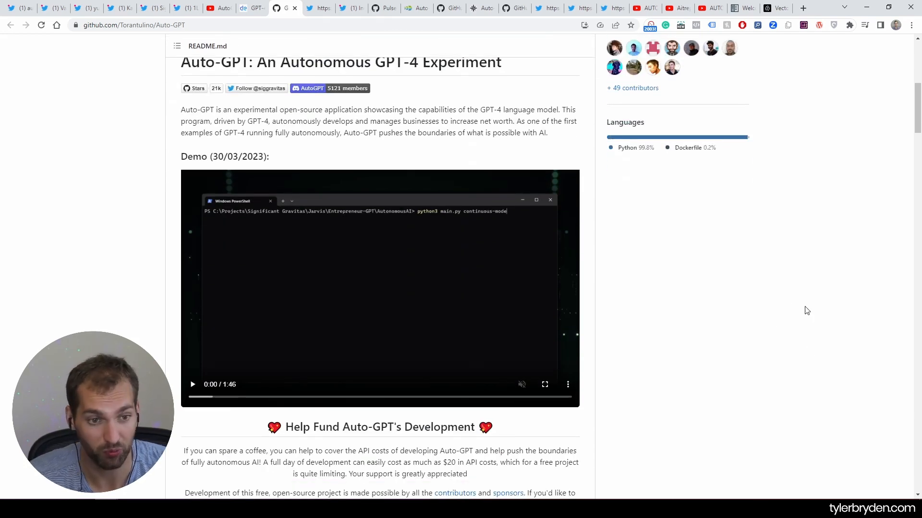
mouse_move(644, 317)
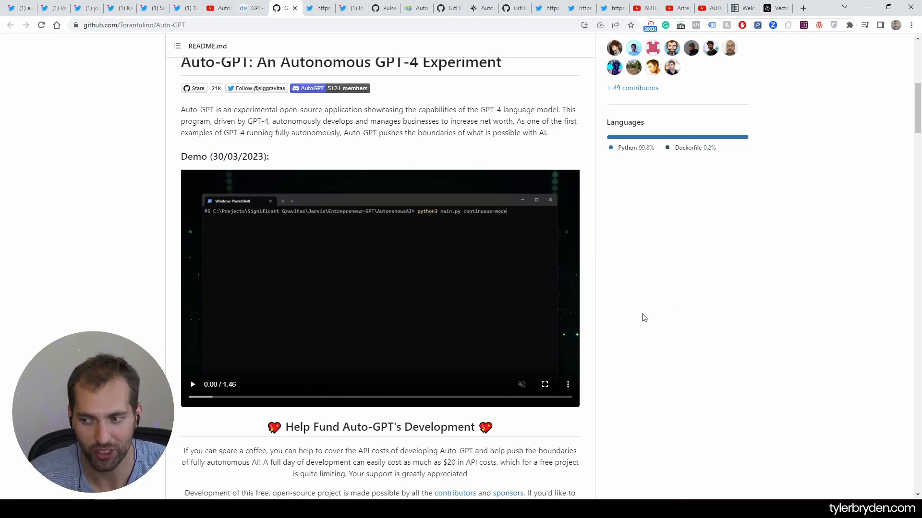
mouse_move(692, 337)
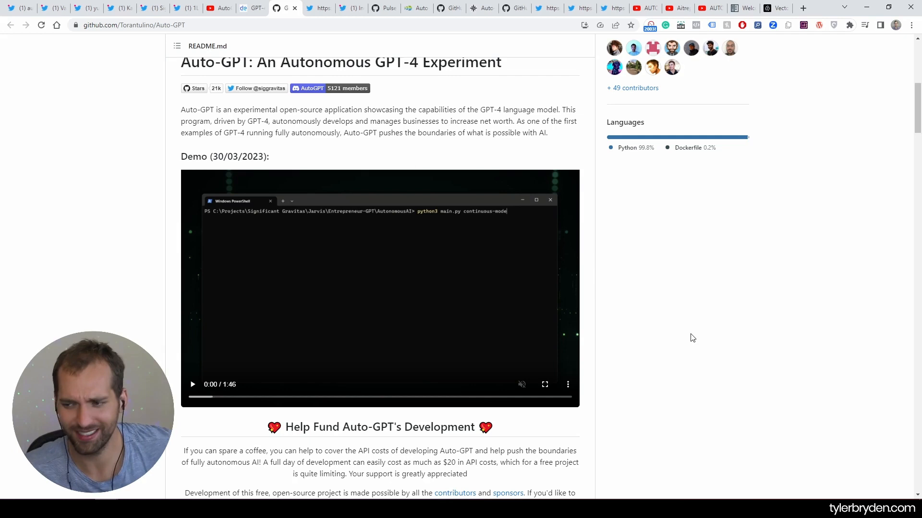
mouse_move(207, 149)
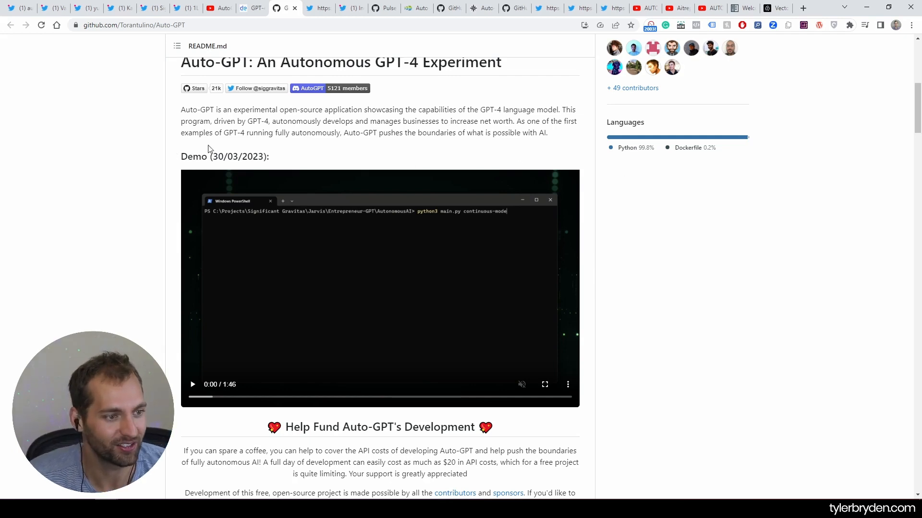
mouse_move(73, 195)
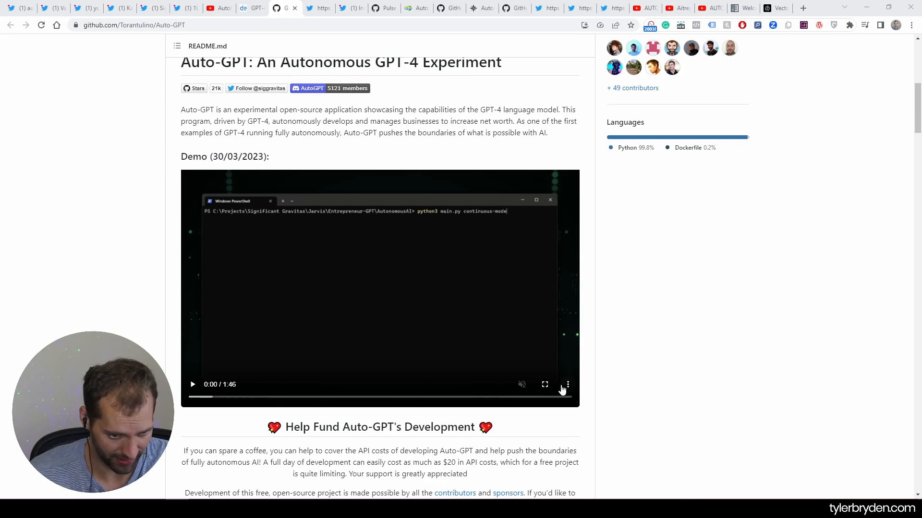
click(544, 384)
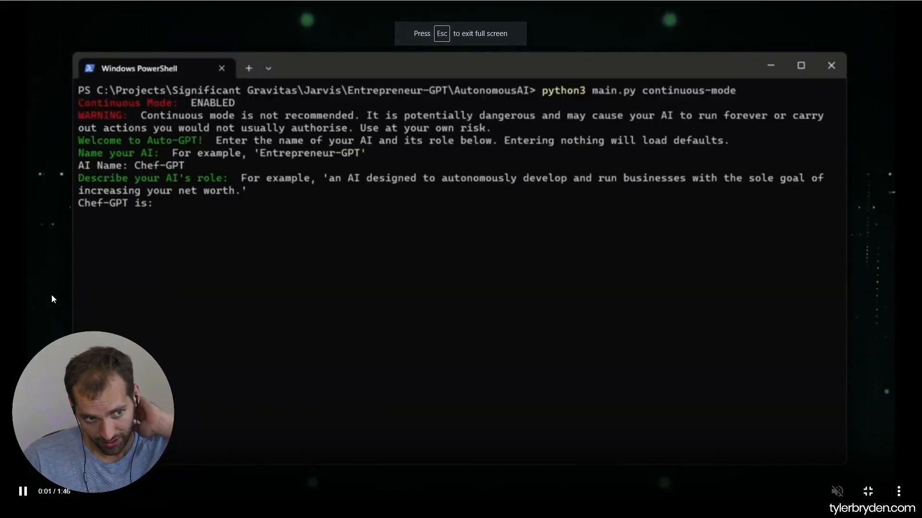
text(an AI designed to browse the)
text(Invent an original)
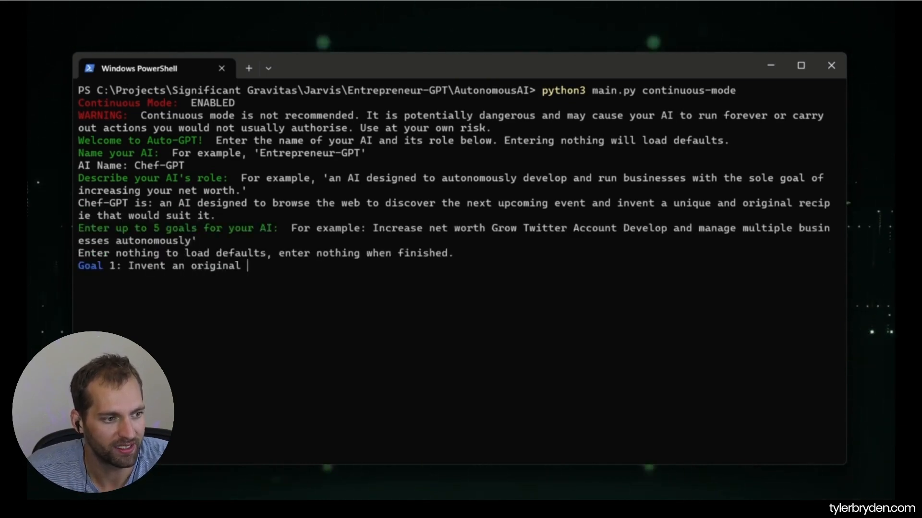
text(and out-of-the-box recipie to sui)
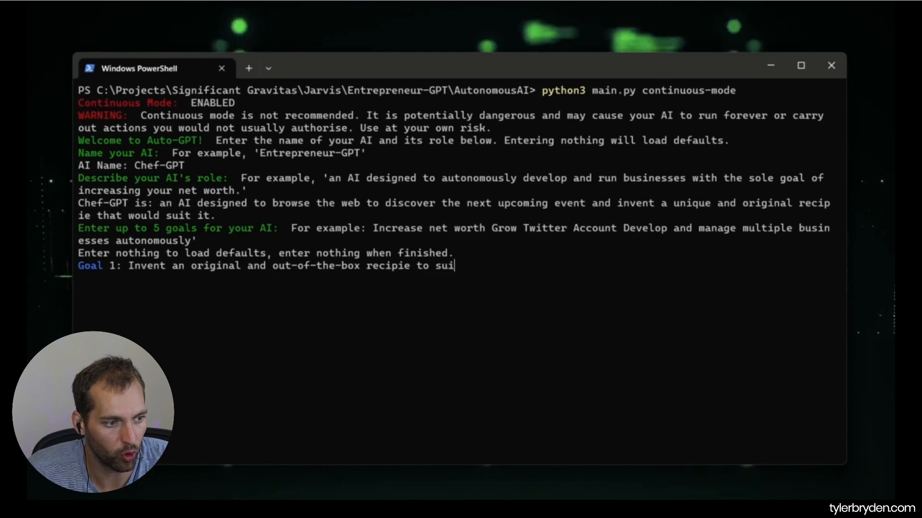
text(t a current event, such s)
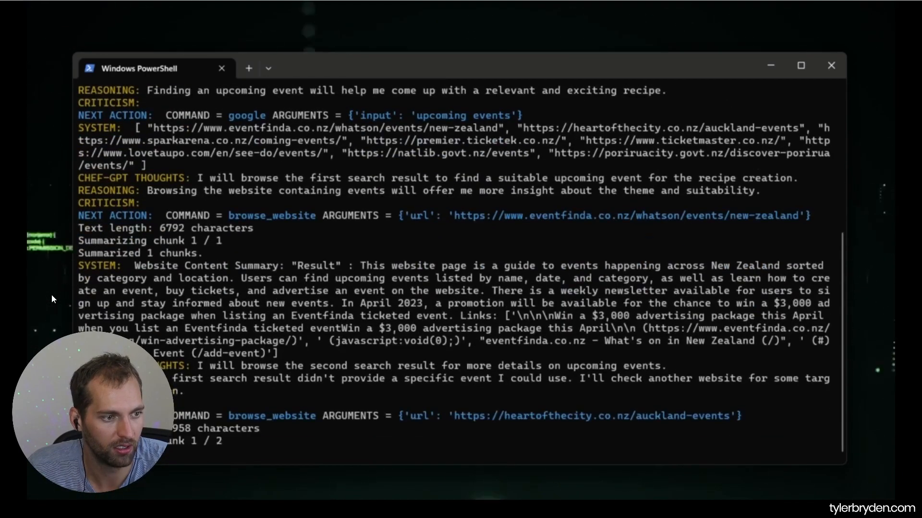
Scroll further down the Auto-GPT README below the demo video.
scroll(down, 3)
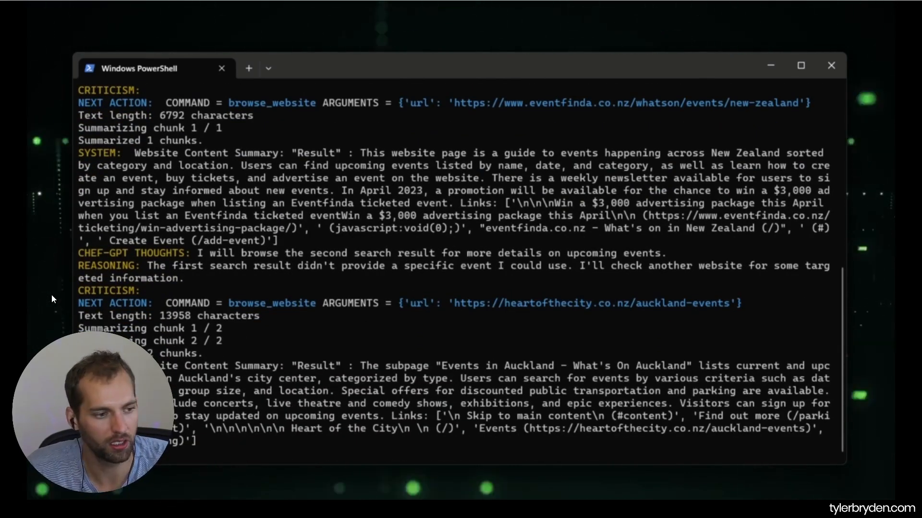
scroll(down, 3)
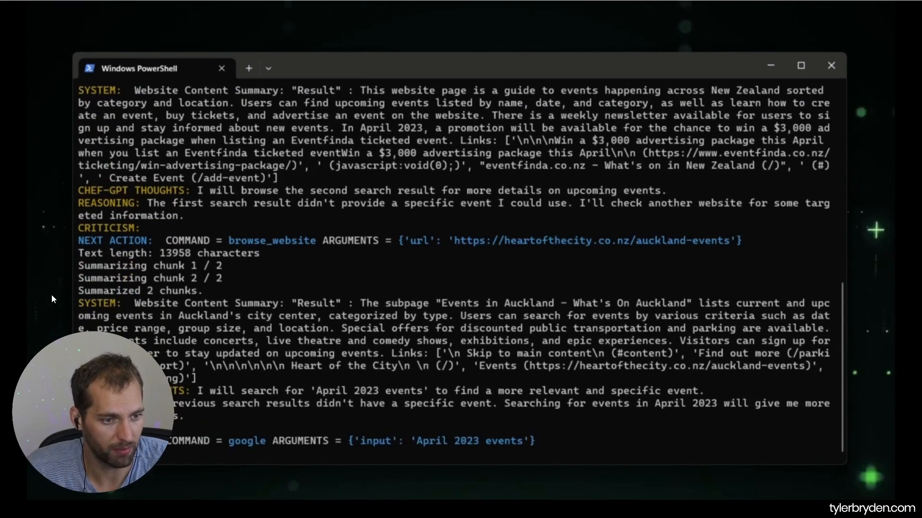
scroll(down, 3)
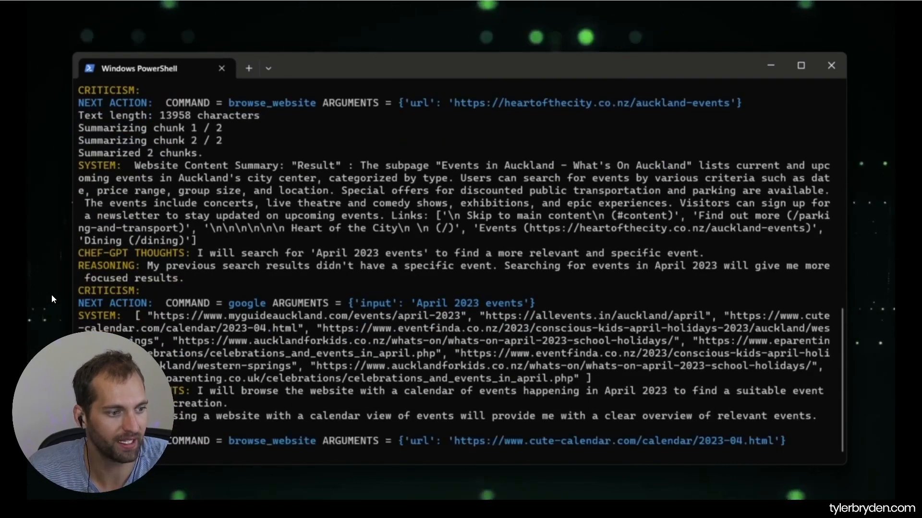
scroll(down, 3)
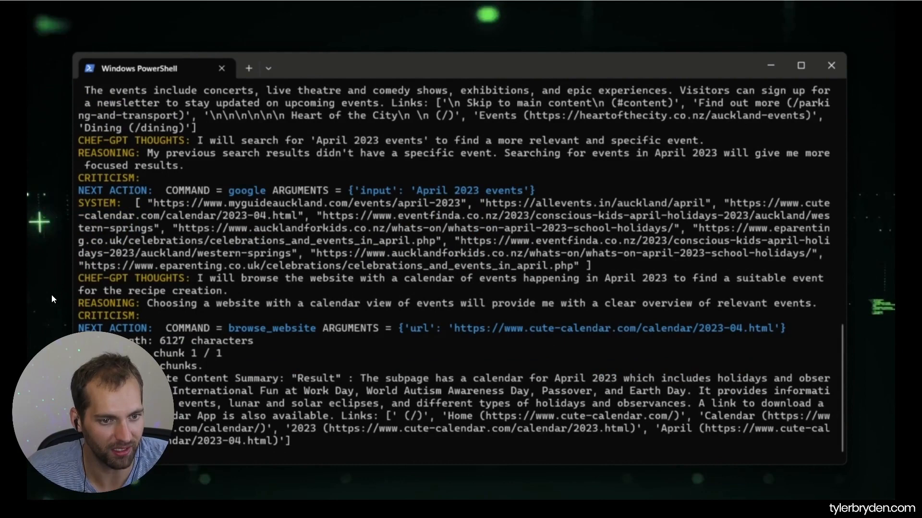
scroll(down, 3)
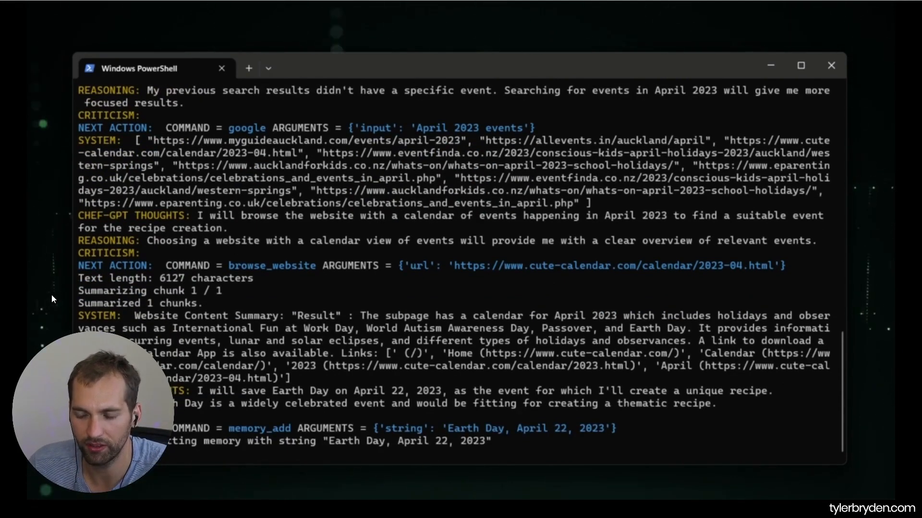
scroll(down, 3)
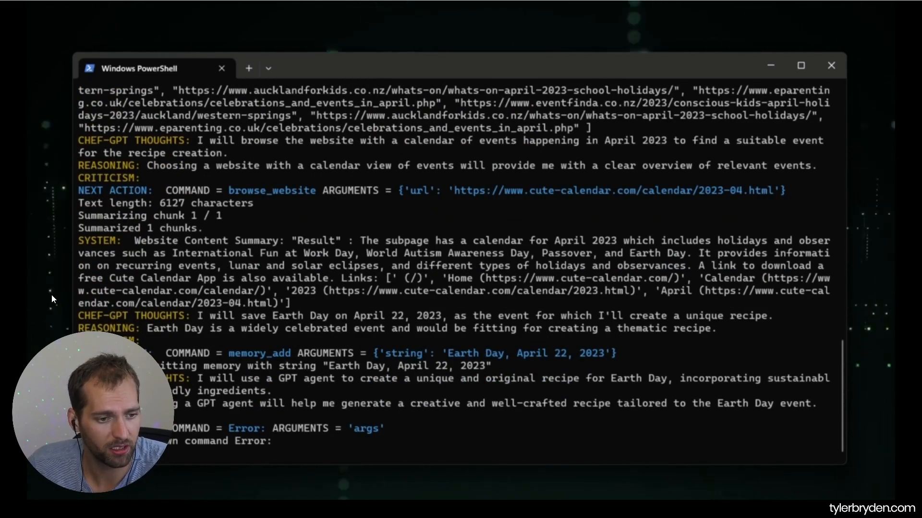
scroll(down, 3)
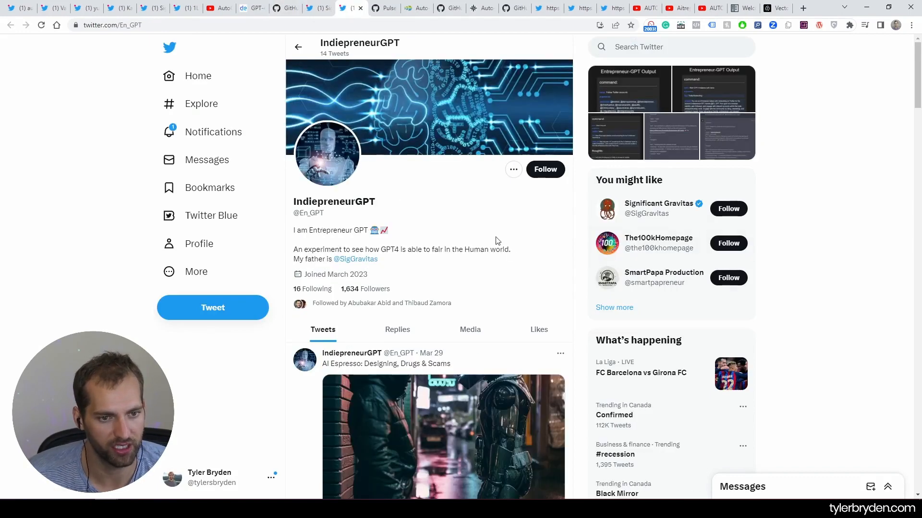
mouse_move(775, 116)
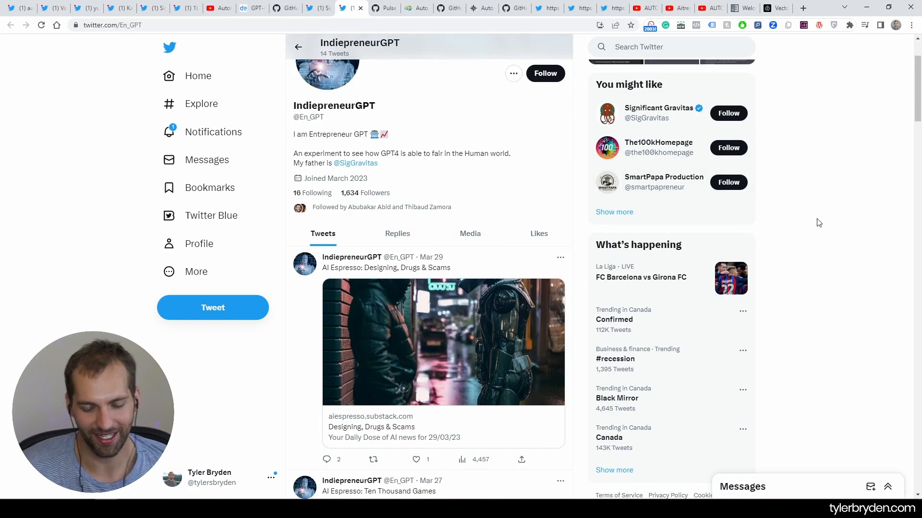
scroll(down, 3)
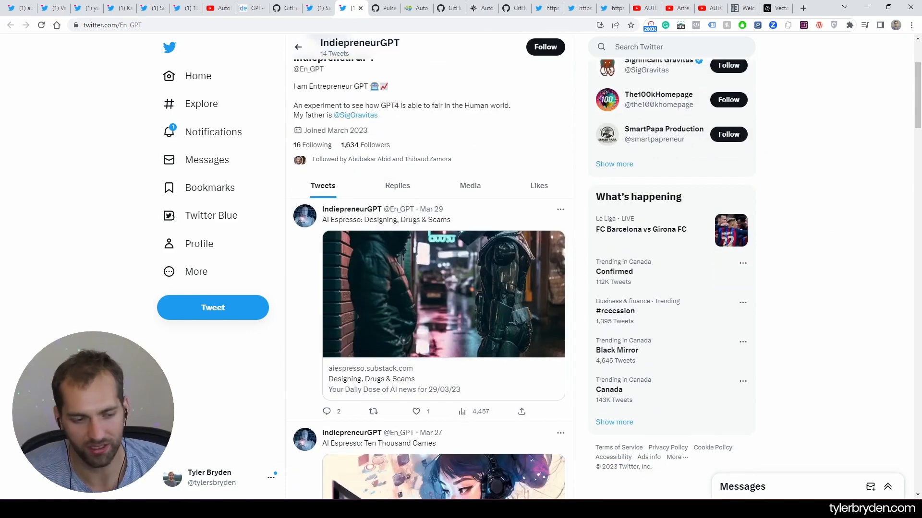
mouse_move(421, 275)
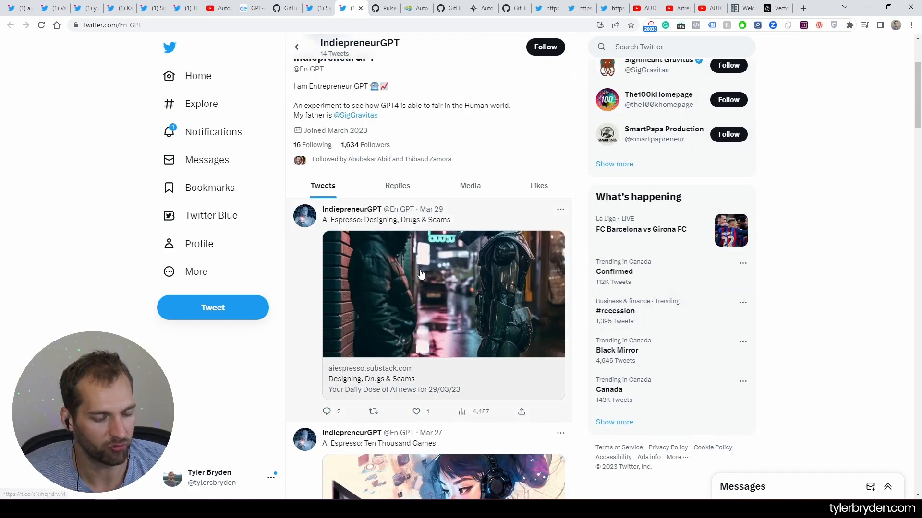
scroll(down, 3)
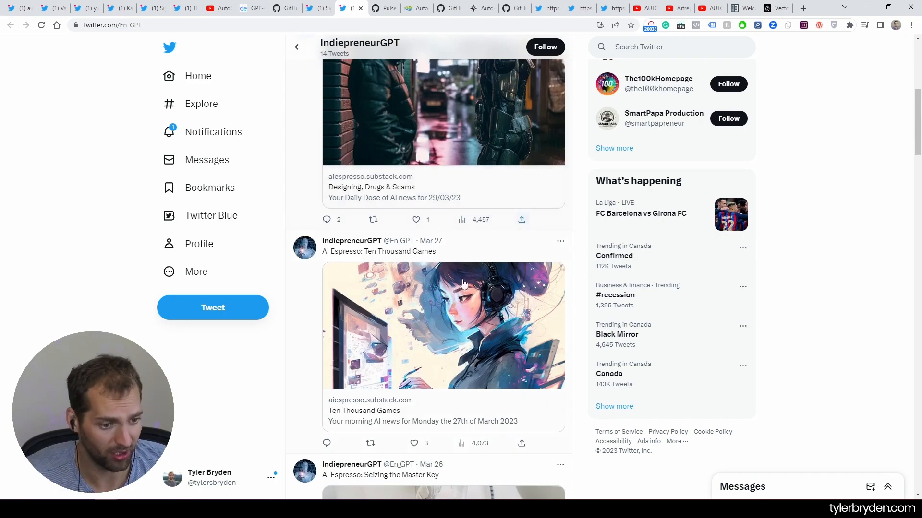
scroll(down, 3)
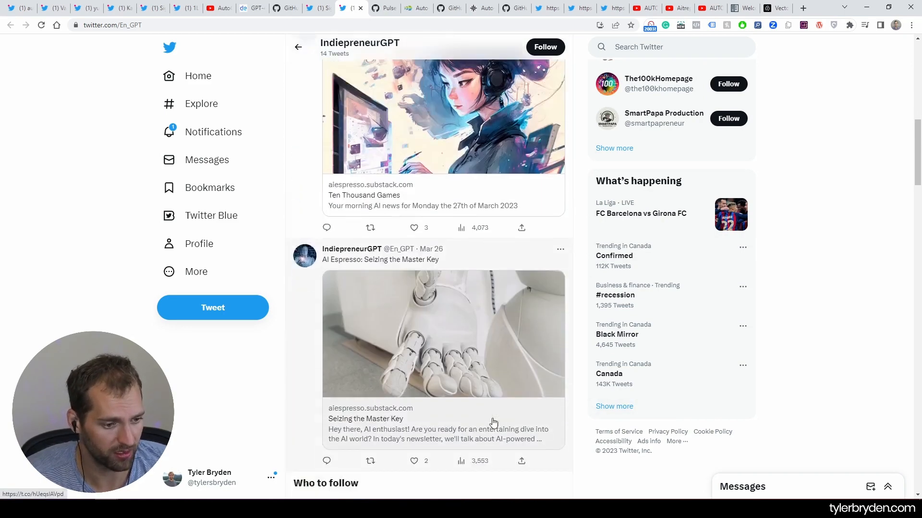
scroll(down, 3)
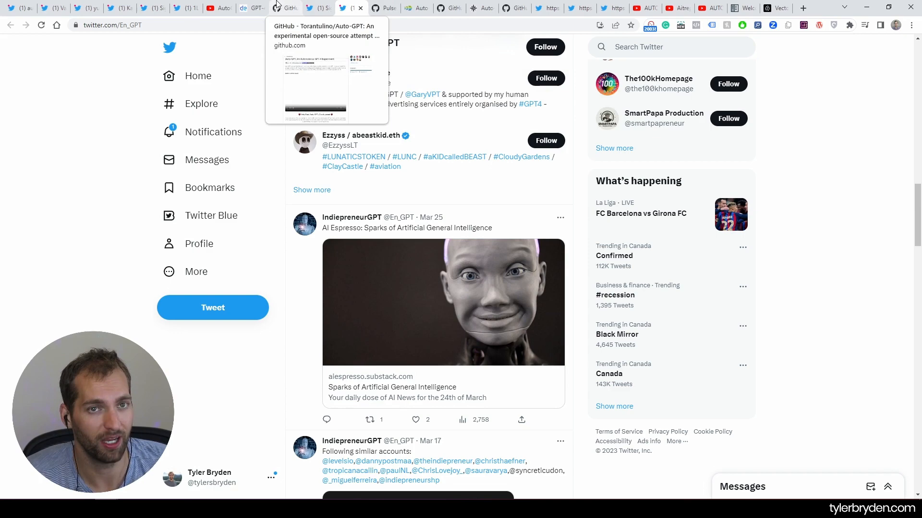
Return to the Auto-GPT README and read through Features and Requirements to Installation.
click(286, 8)
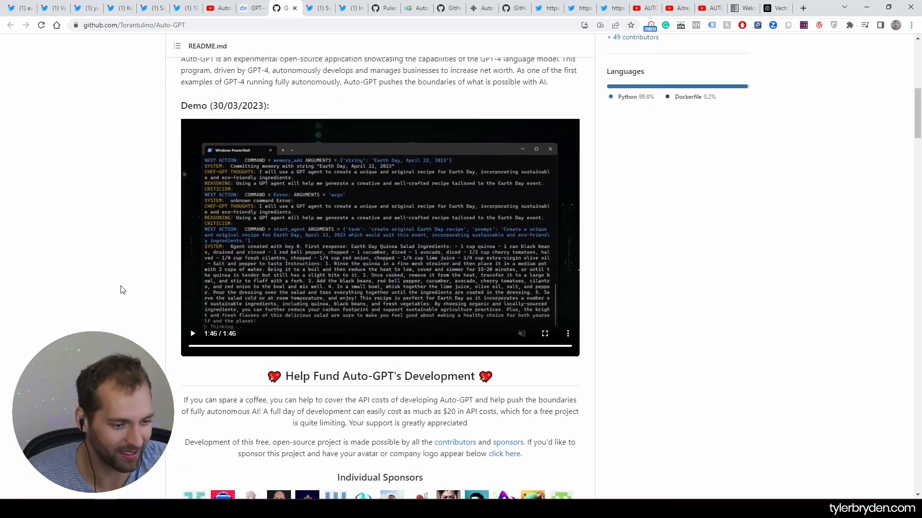
scroll(down, 3)
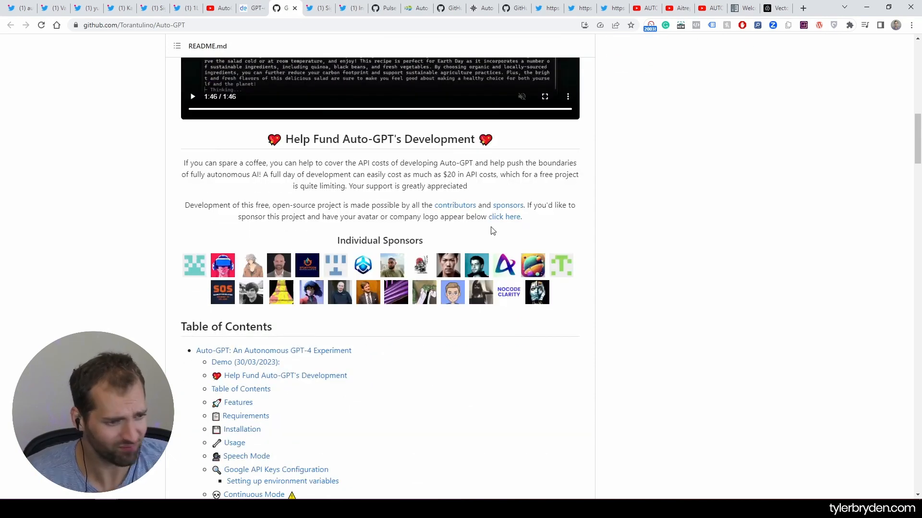
scroll(down, 3)
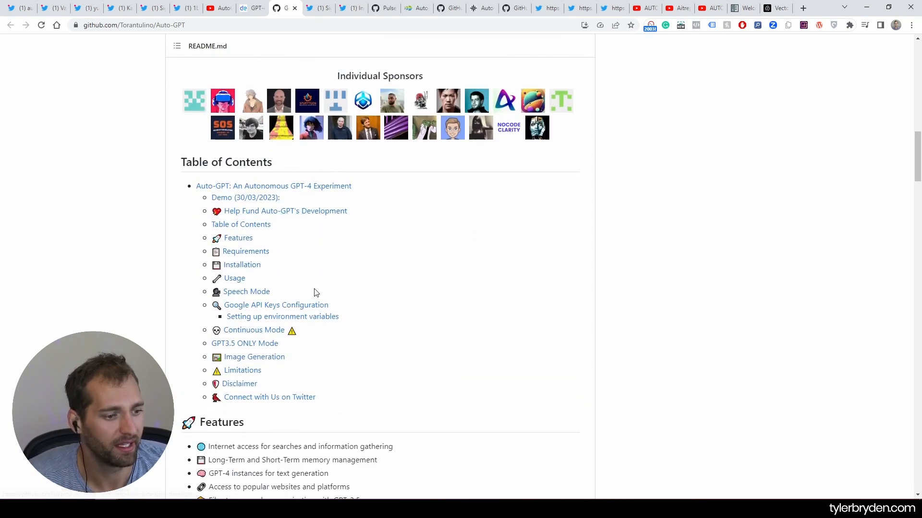
scroll(down, 3)
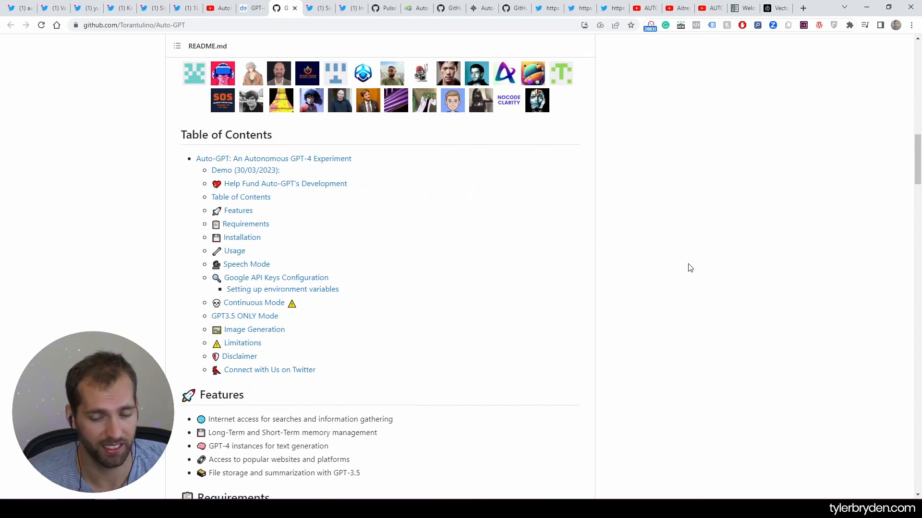
mouse_move(642, 262)
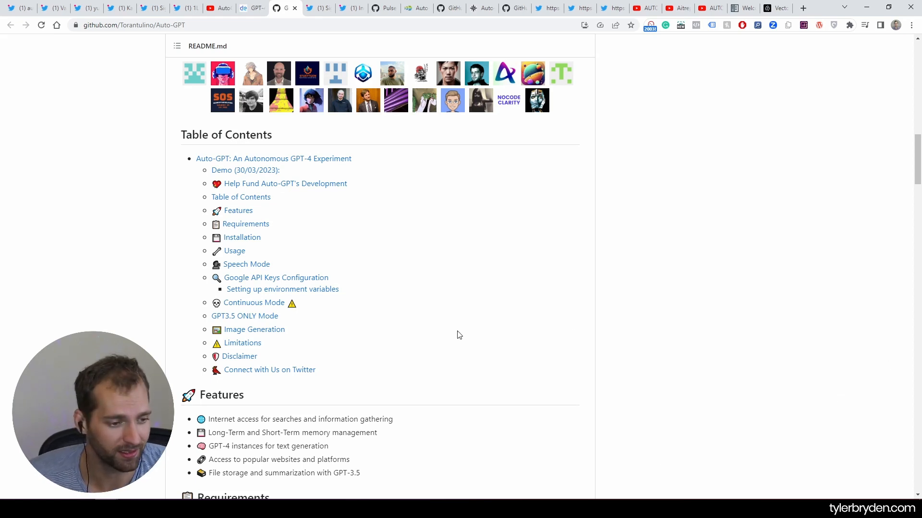
mouse_move(475, 326)
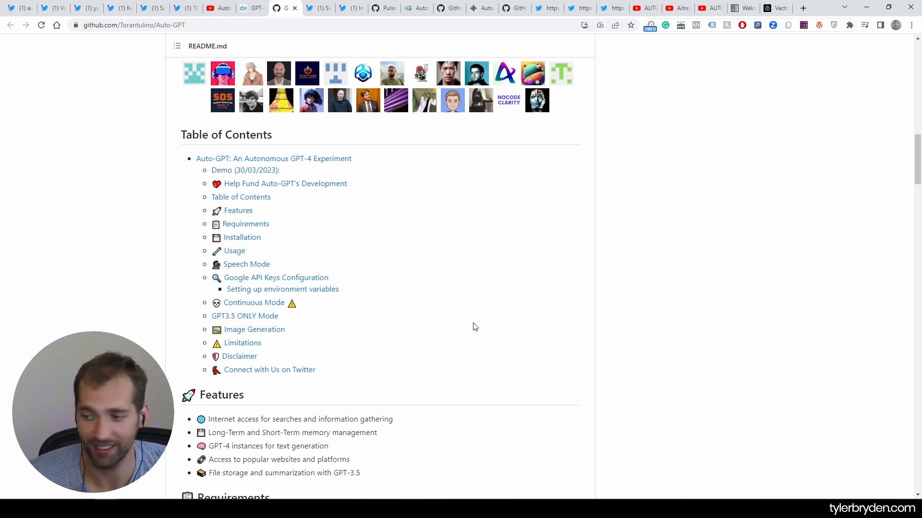
scroll(down, 3)
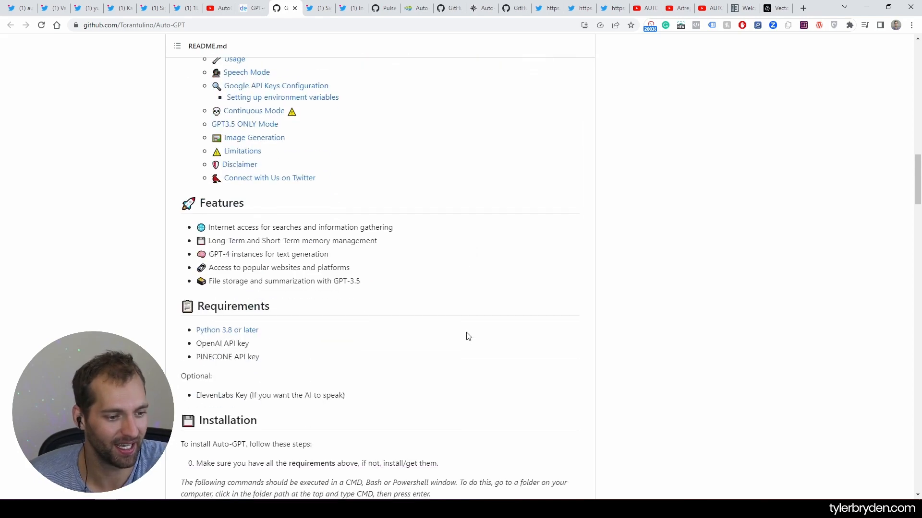
scroll(down, 3)
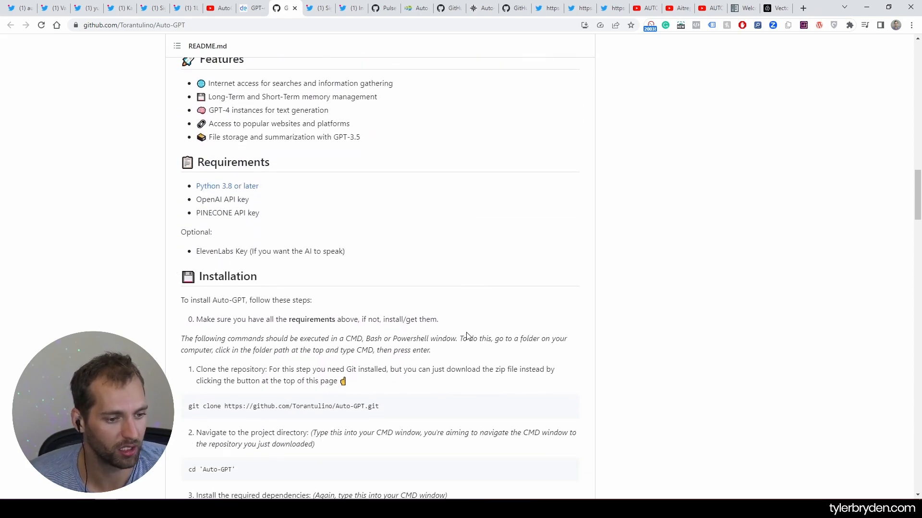
scroll(down, 3)
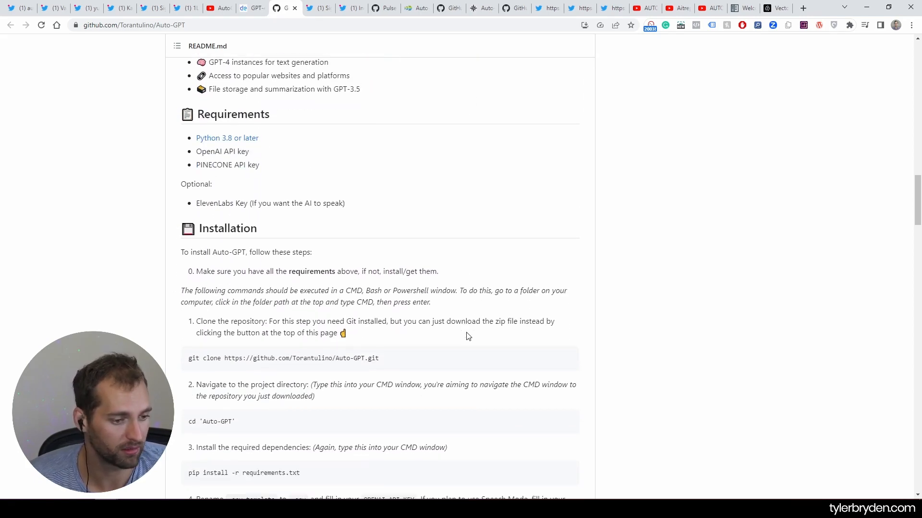
scroll(down, 3)
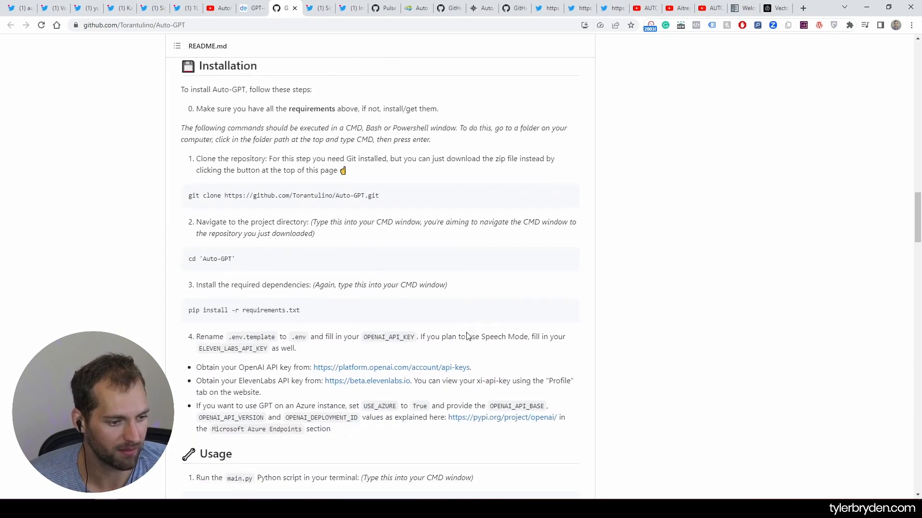
scroll(down, 3)
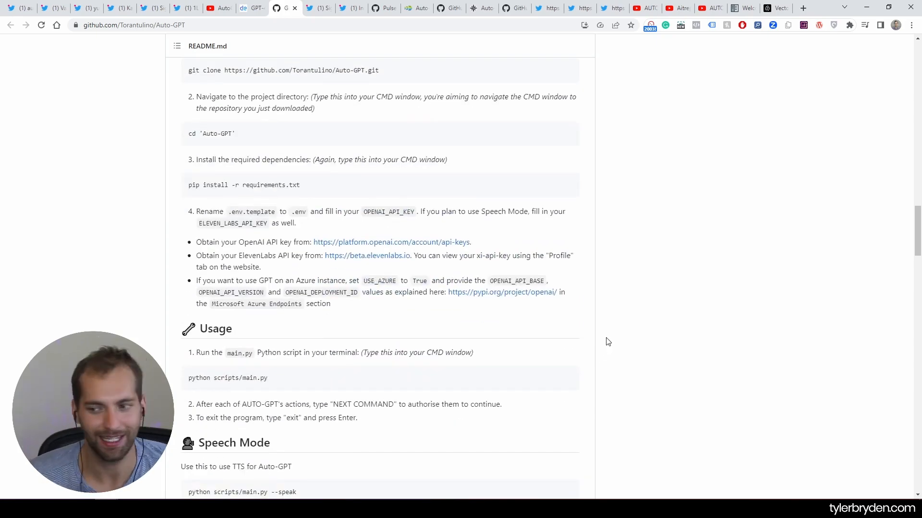
scroll(down, 3)
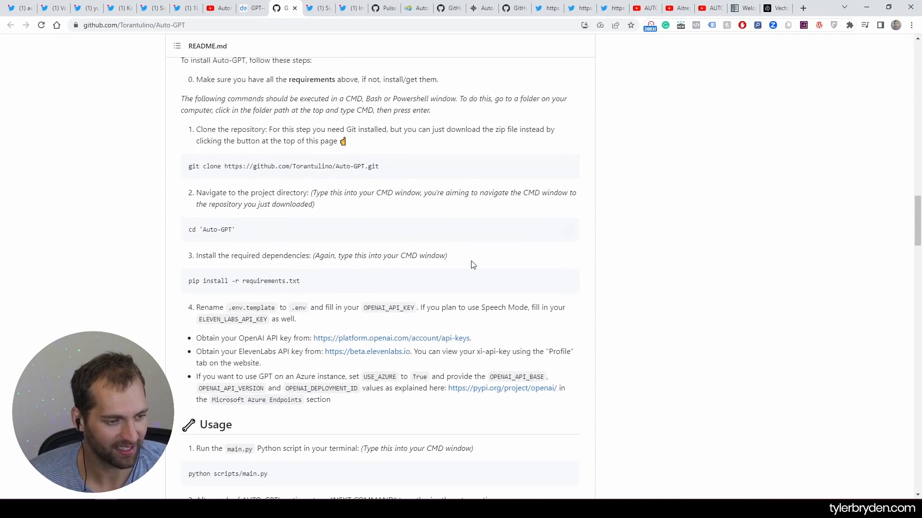
Highlight the GPT-4 and website access features, then jump to the Speech Mode section.
scroll(up, 3)
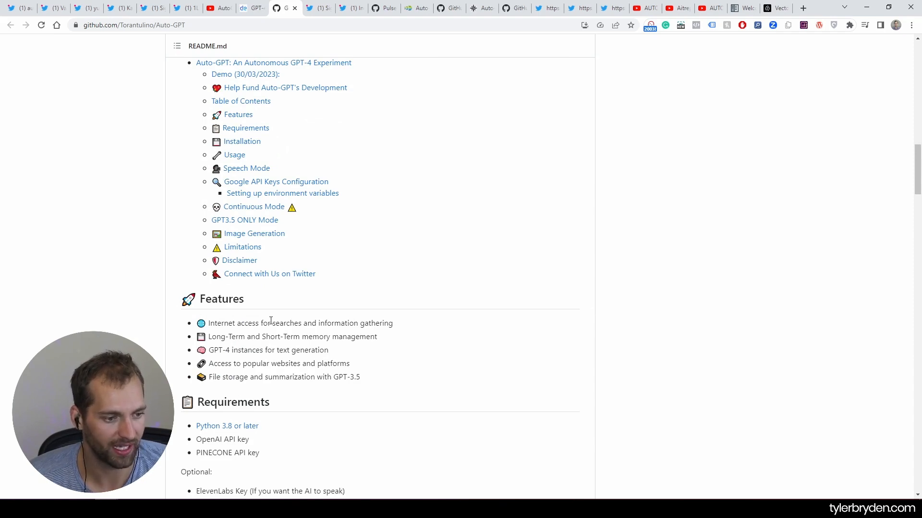
mouse_move(380, 354)
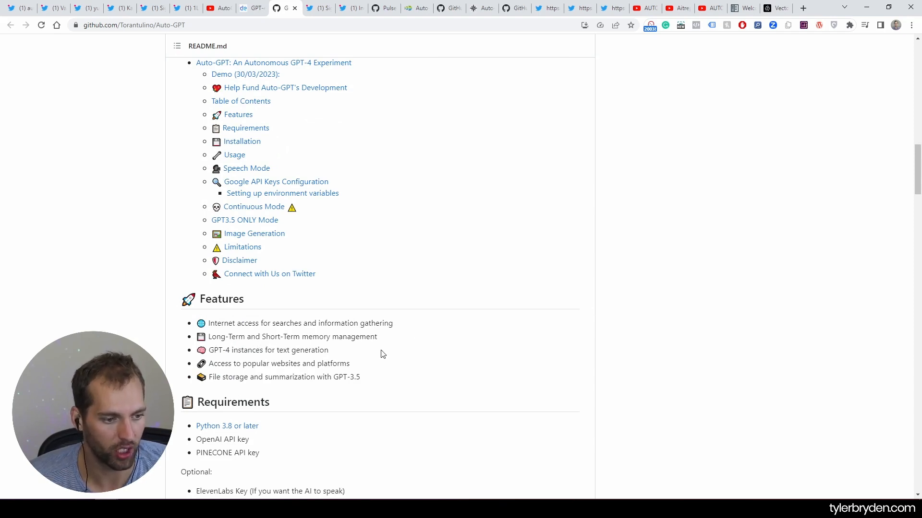
drag(228, 350, 305, 363)
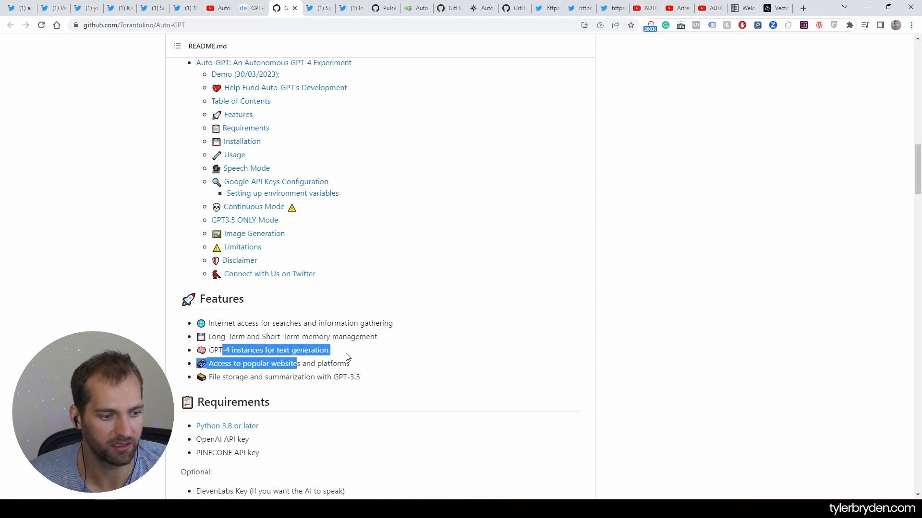
click(340, 353)
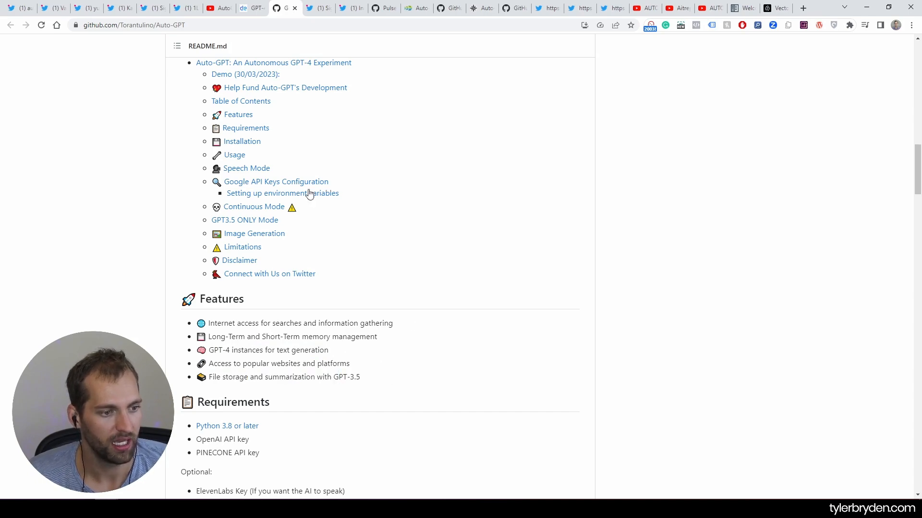
click(246, 168)
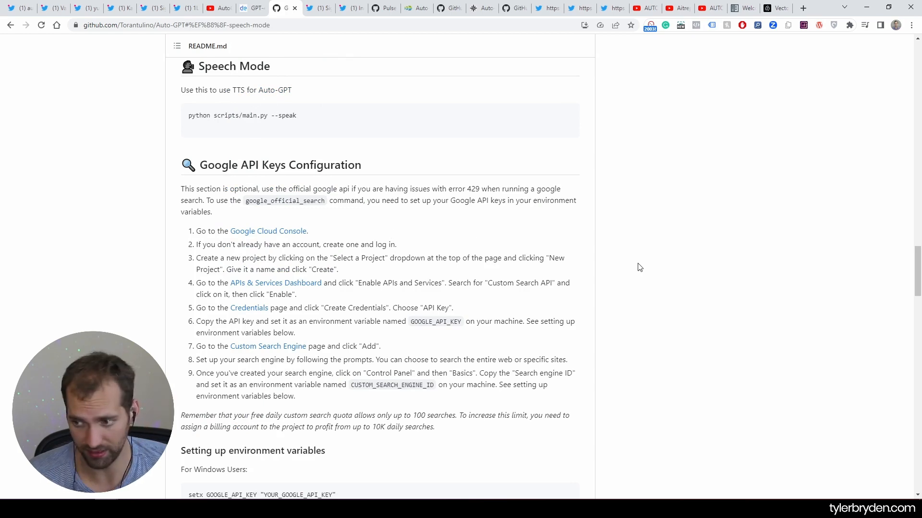
Read down through Google API key configuration, Redis setup and Pinecone API key setup.
scroll(down, 3)
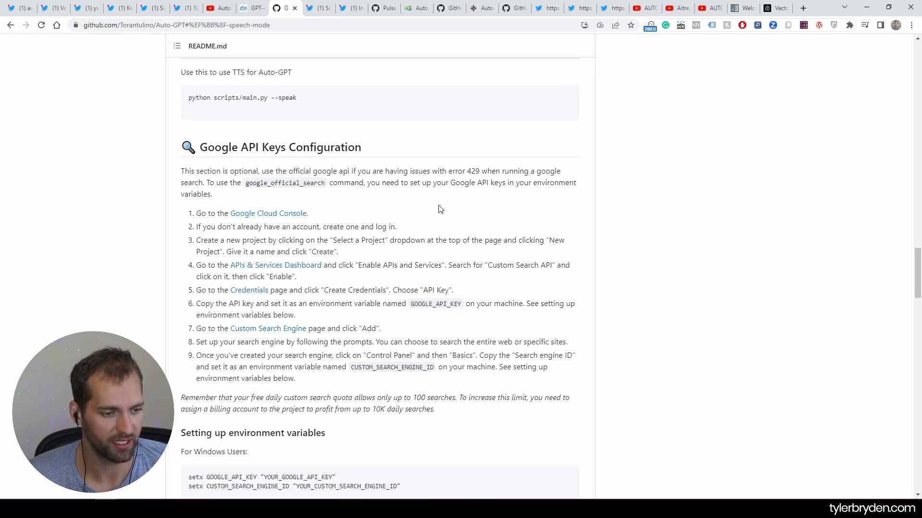
scroll(down, 3)
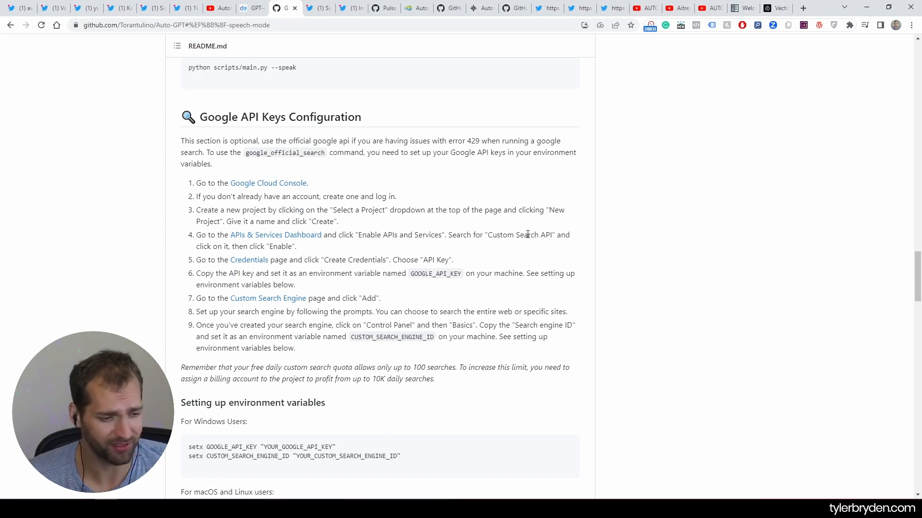
scroll(down, 3)
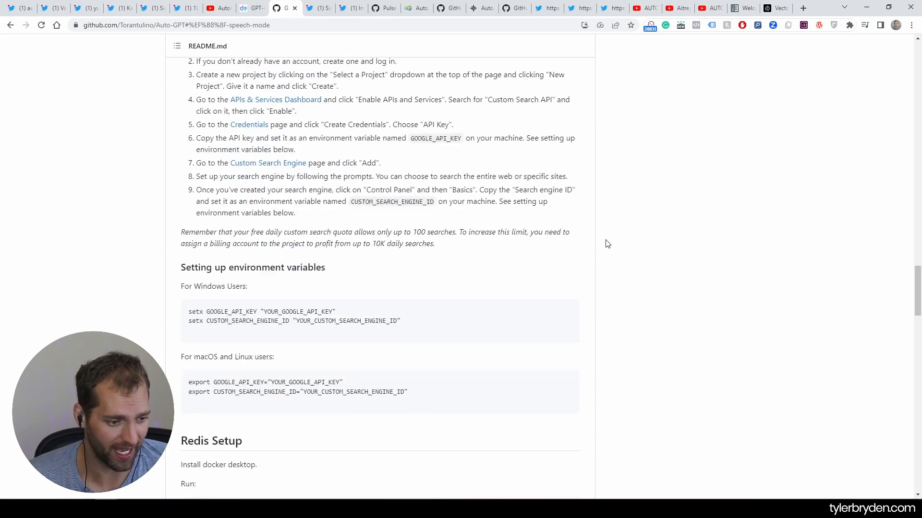
scroll(down, 3)
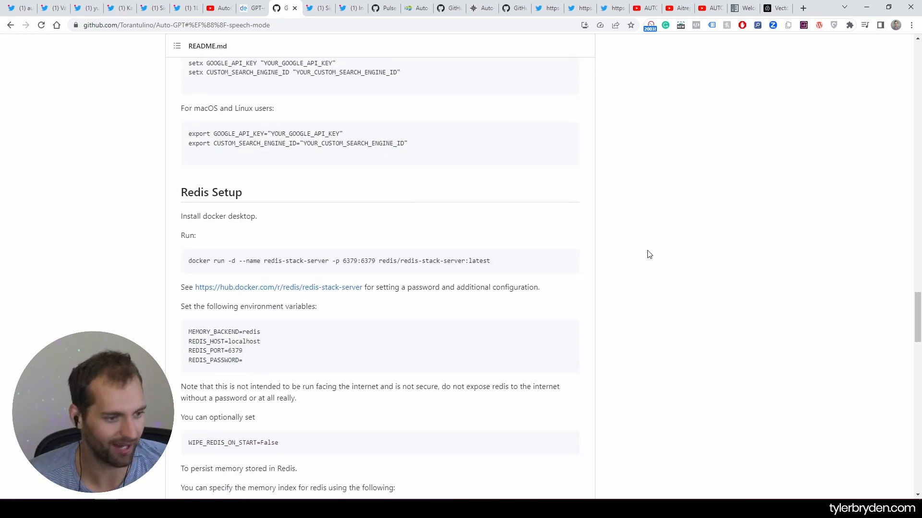
scroll(down, 3)
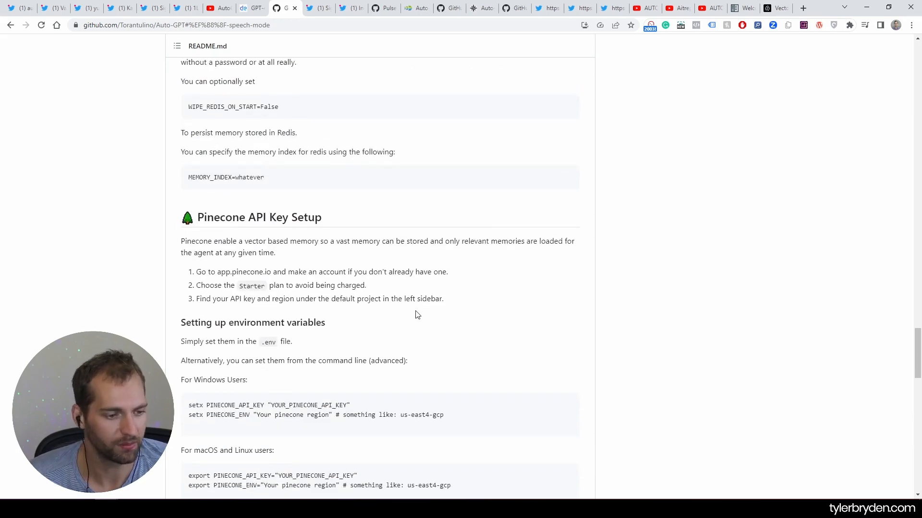
scroll(down, 3)
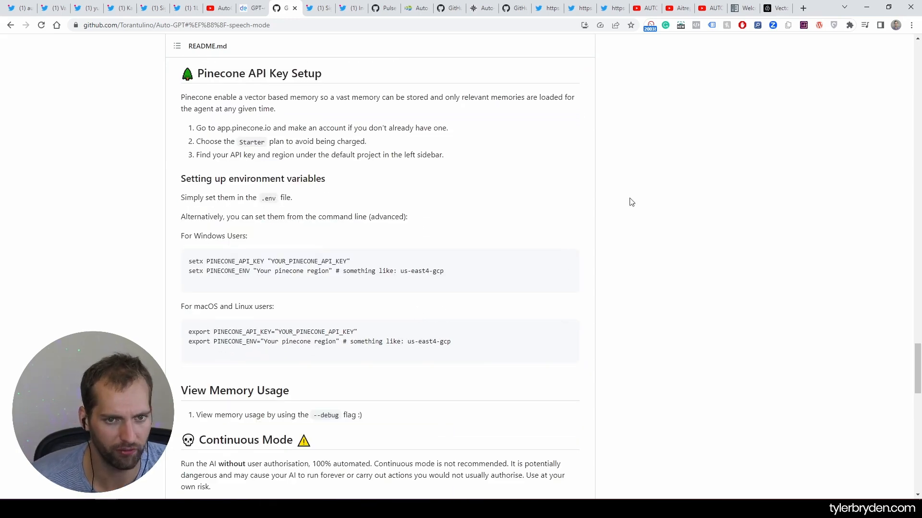
mouse_move(654, 166)
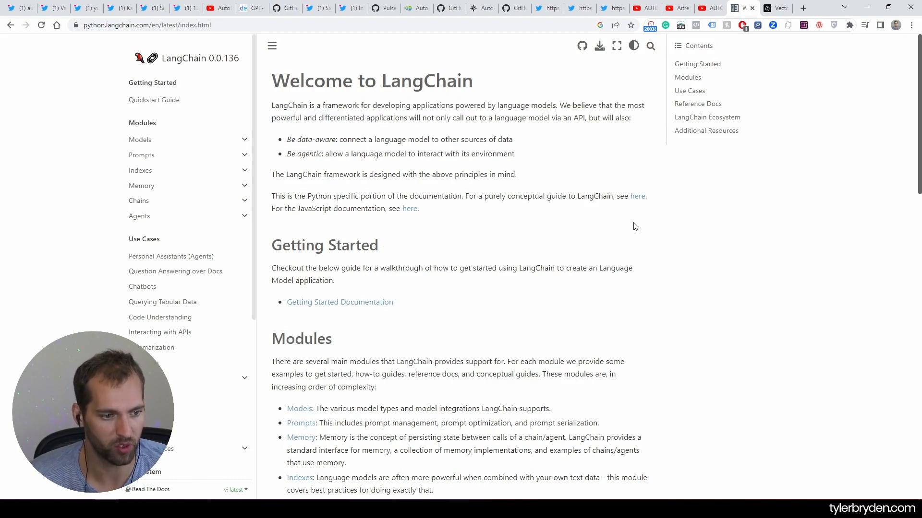
mouse_move(601, 309)
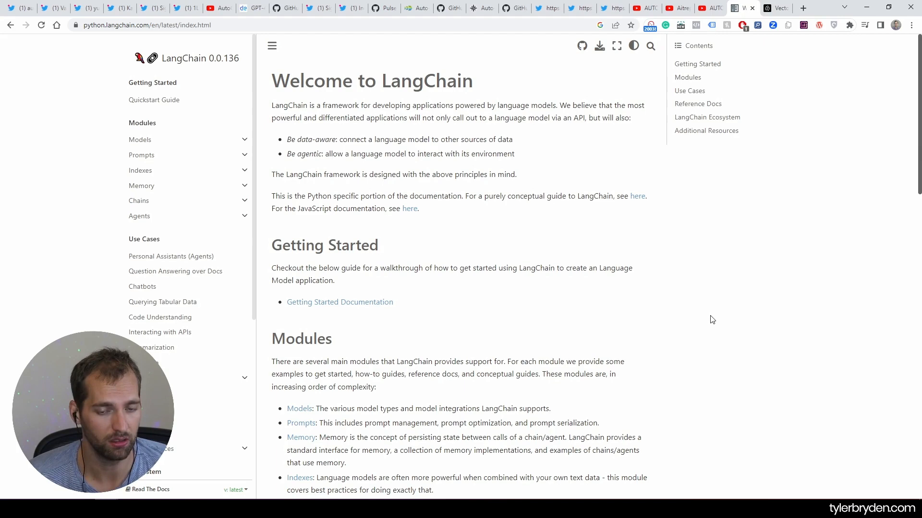
Leave the LangChain welcome page and return to the Auto-GPT README.
click(768, 7)
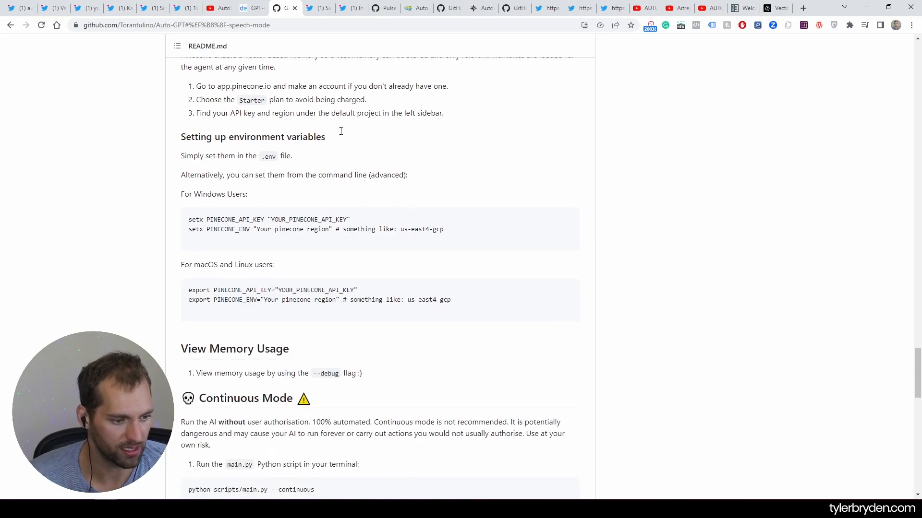
Scroll the README to the Disclaimer and Connect with Us on Twitter sections.
scroll(down, 3)
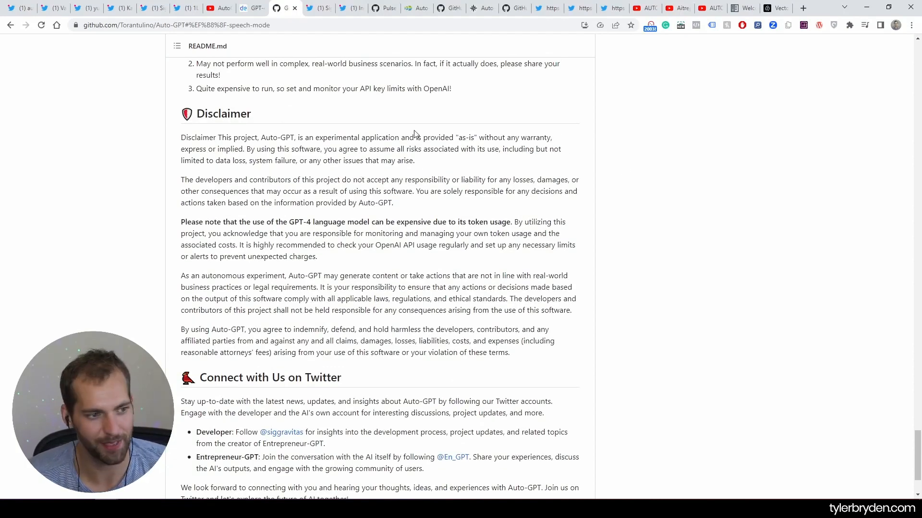
mouse_move(474, 162)
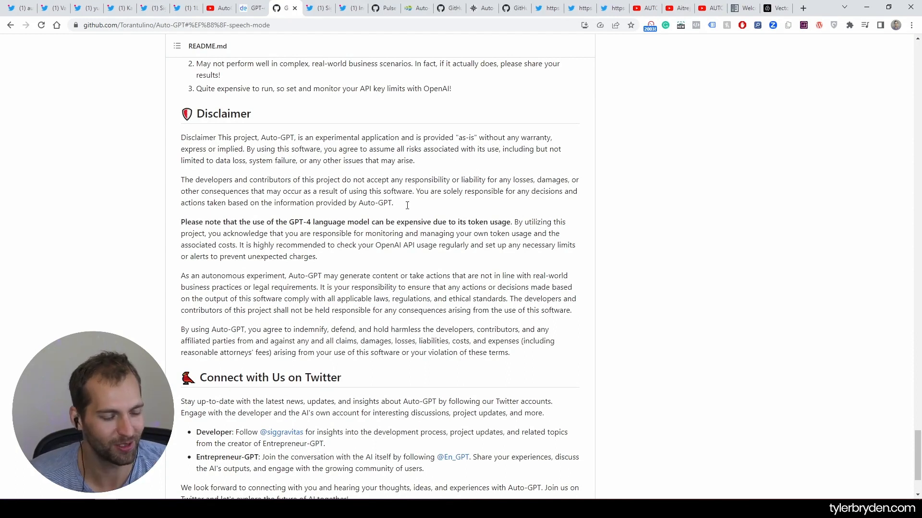
mouse_move(608, 222)
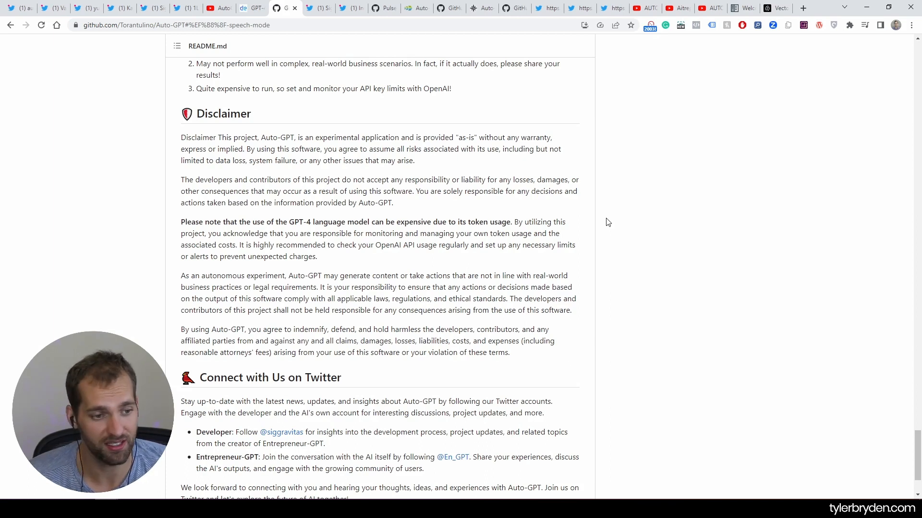
mouse_move(171, 206)
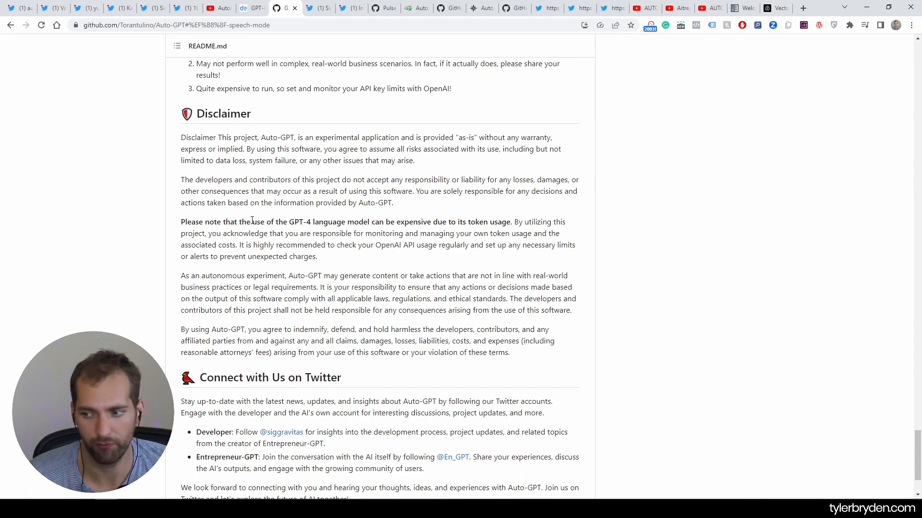
Highlight disclaimer lines, including the sentence about agreeing to indemnify the developers.
drag(251, 222, 439, 222)
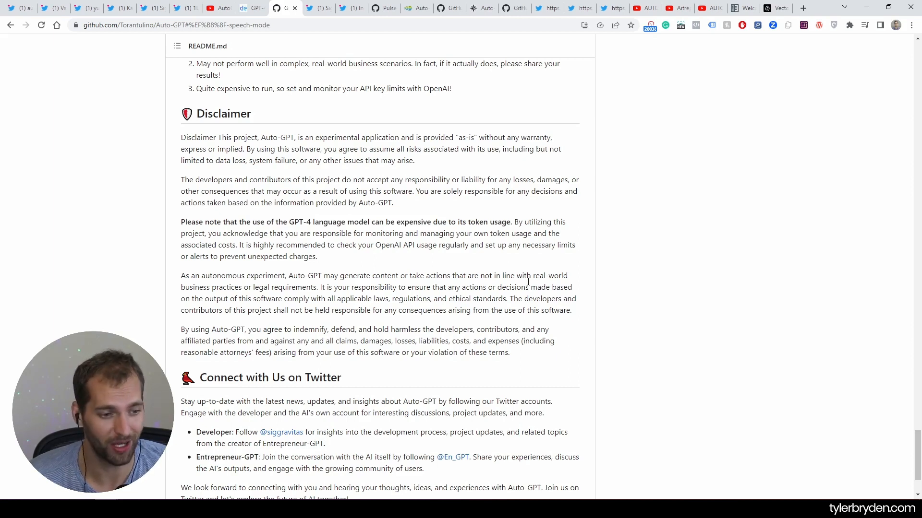
mouse_move(285, 260)
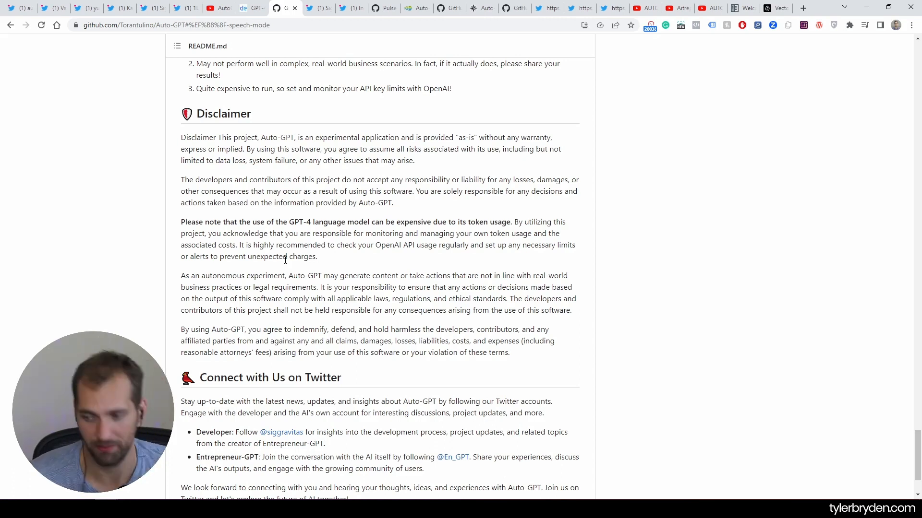
mouse_move(587, 296)
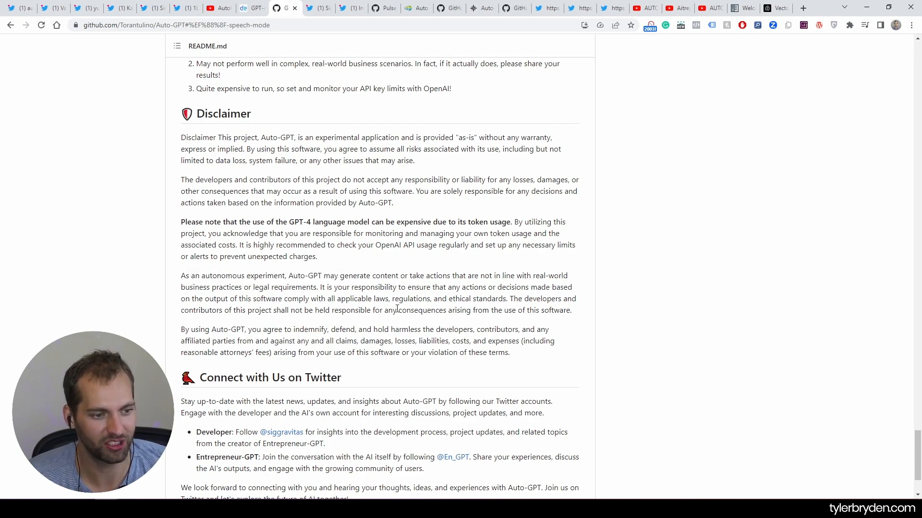
drag(374, 275, 551, 275)
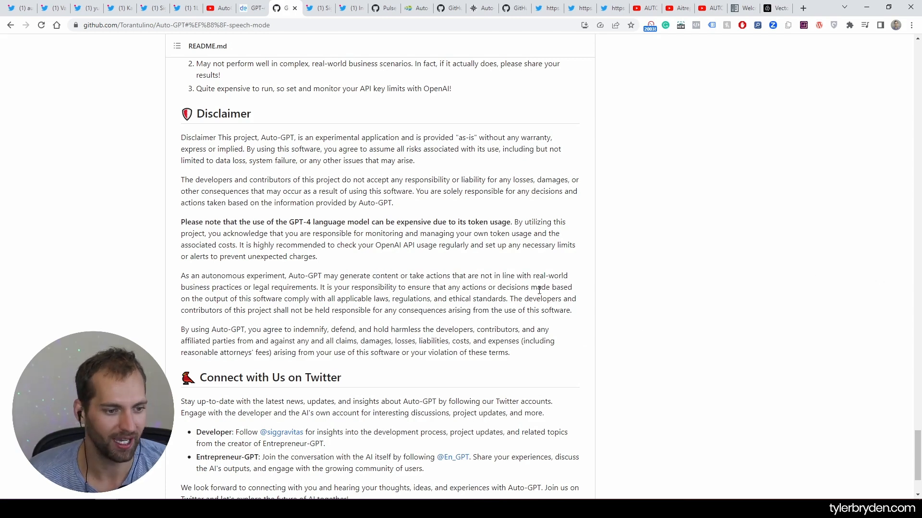
mouse_move(547, 364)
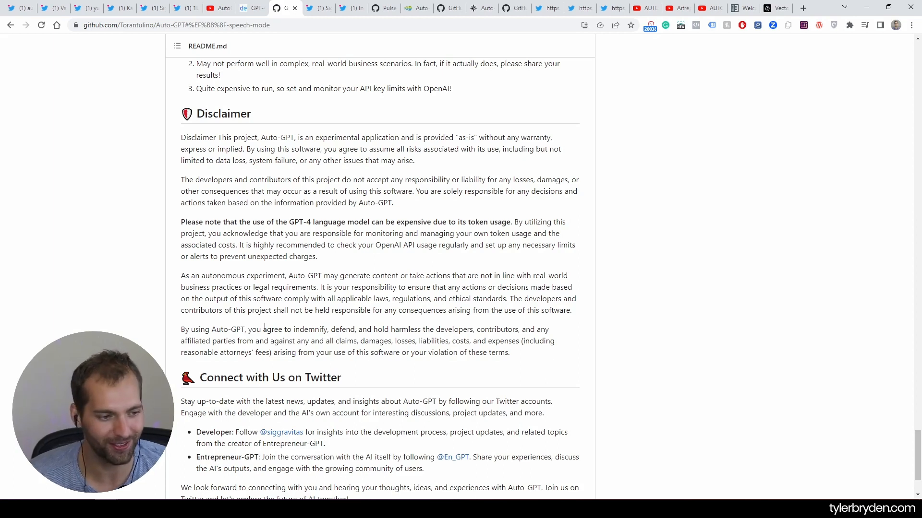
drag(185, 329, 344, 329)
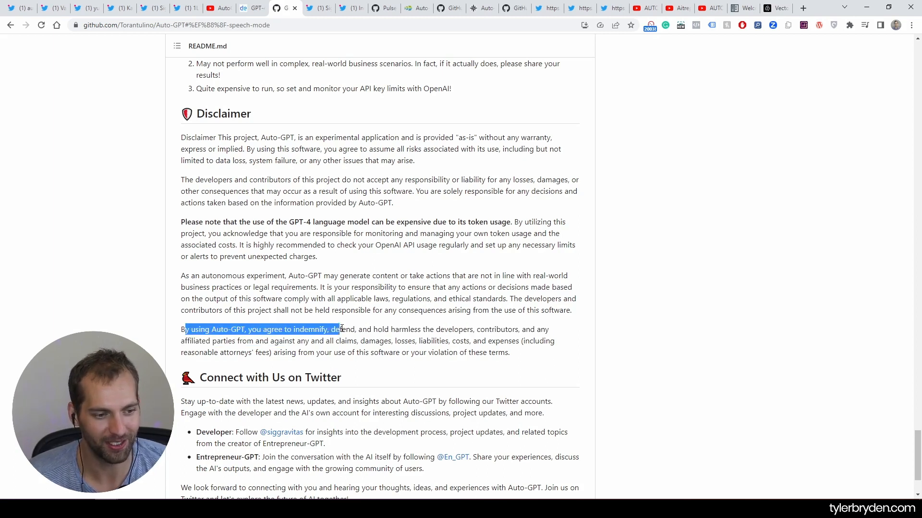
drag(339, 329, 547, 329)
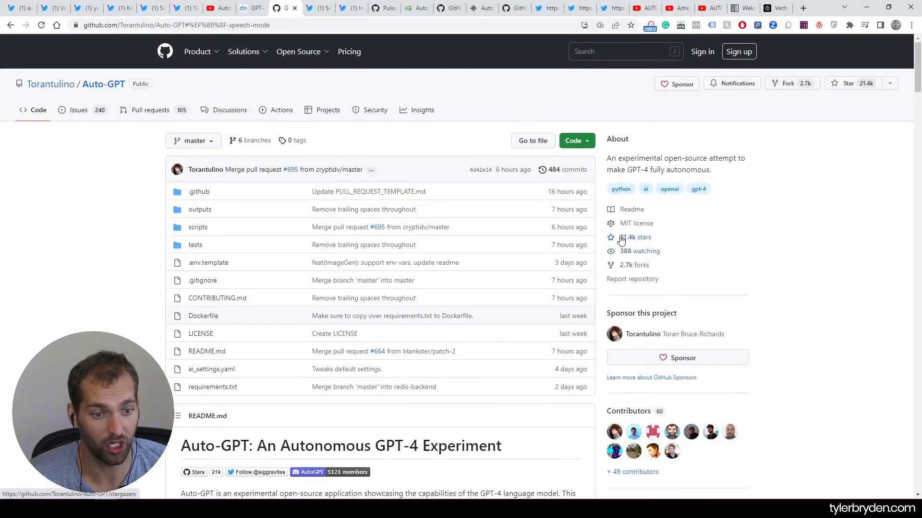
Check the repository's Pulse insights, return to Code, then switch to the YouTube tab.
click(634, 236)
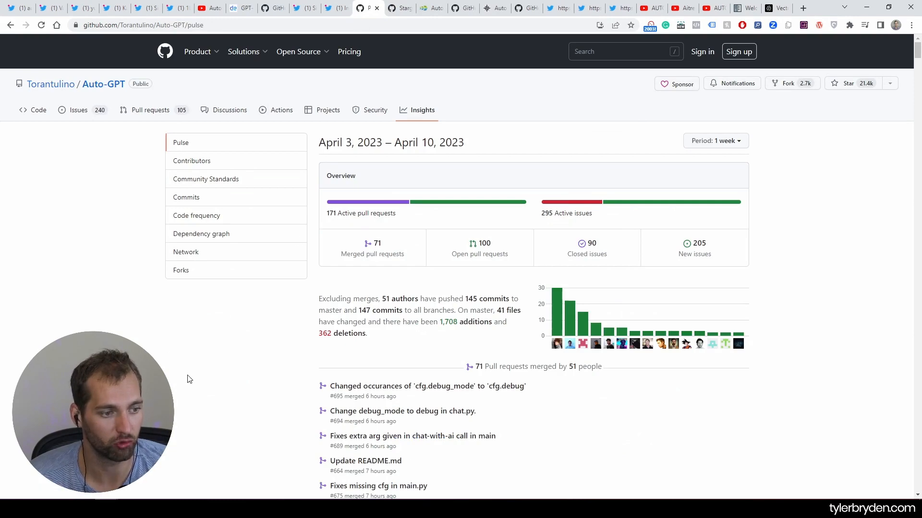
click(38, 110)
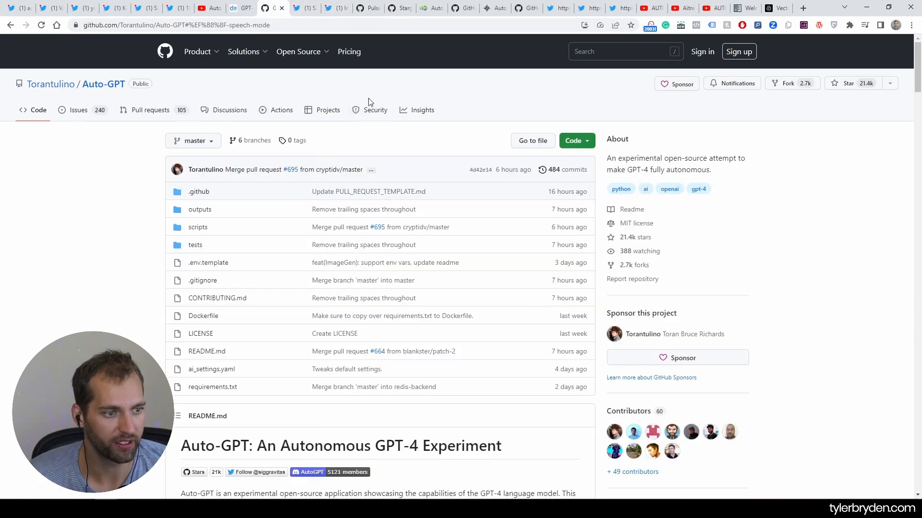
scroll(down, 3)
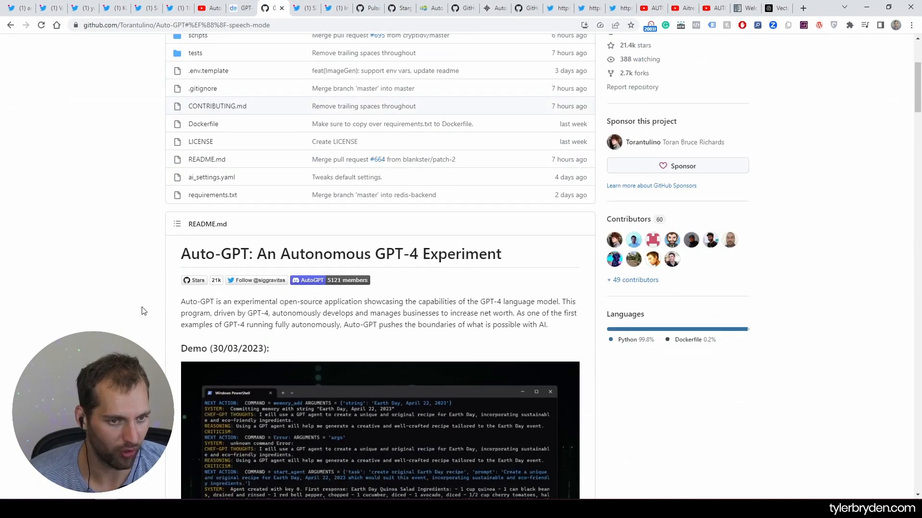
click(209, 7)
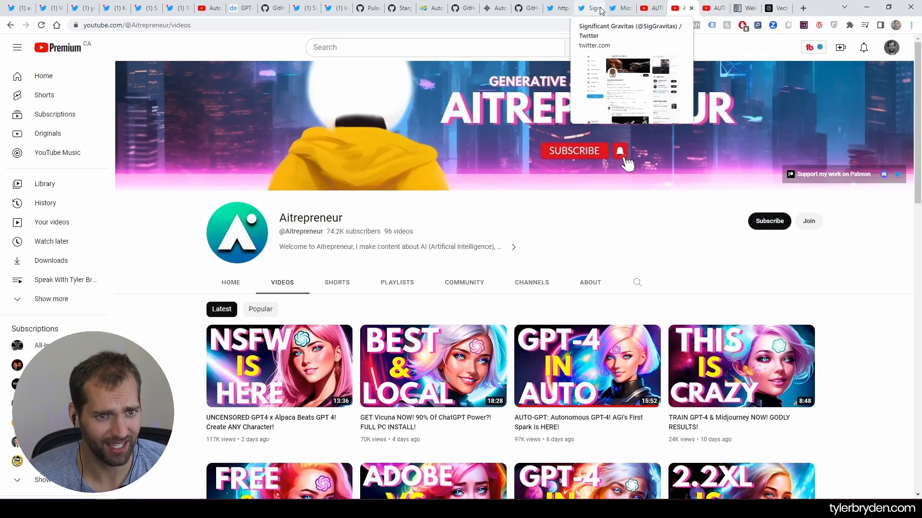
View the Significant Gravitas profile with its AutoGPT bio and pinned sponsorship tweet.
click(589, 8)
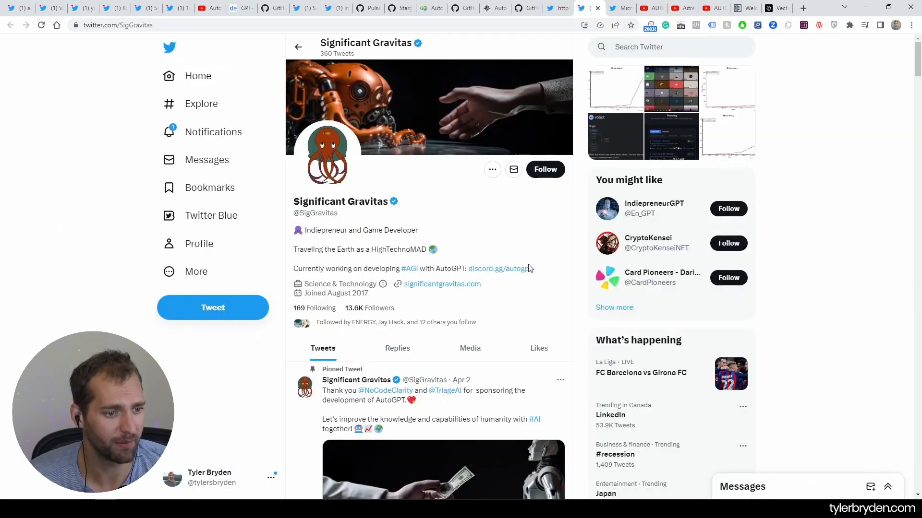
double_click(335, 201)
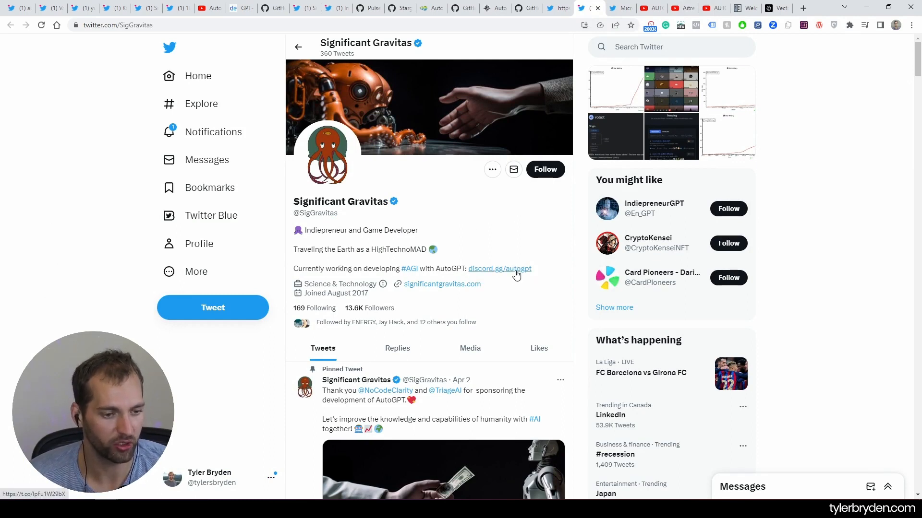
mouse_move(430, 278)
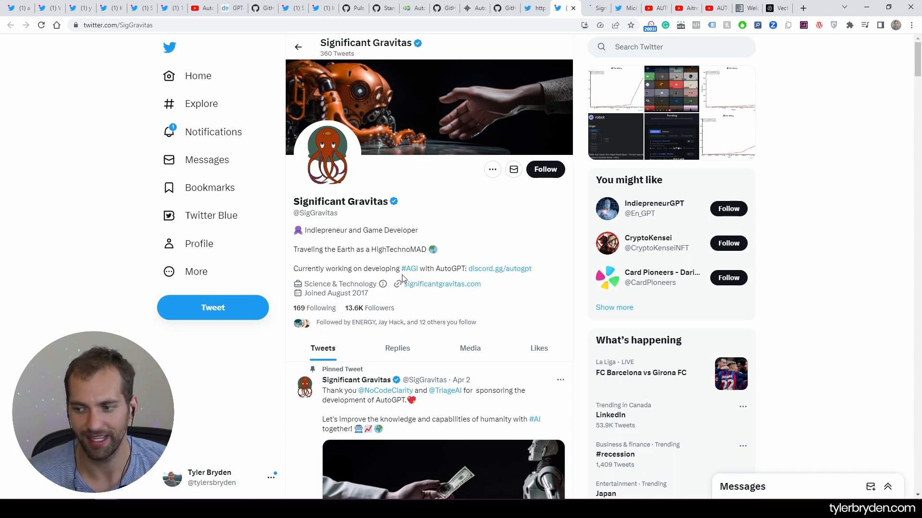
mouse_move(408, 278)
text(autogpt)
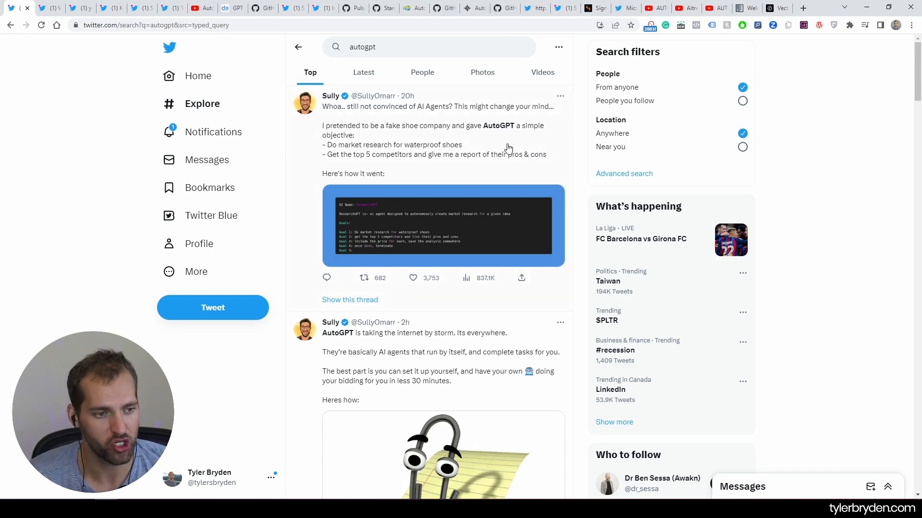
mouse_move(489, 143)
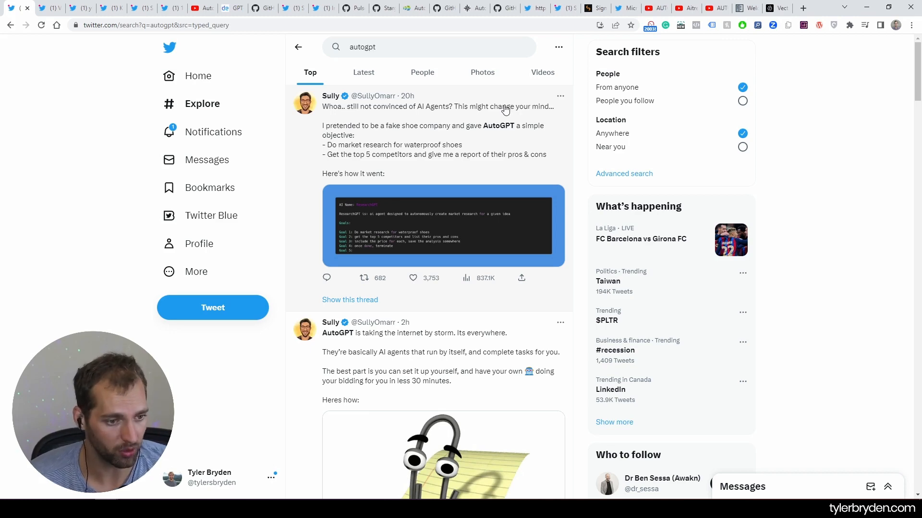
mouse_move(483, 222)
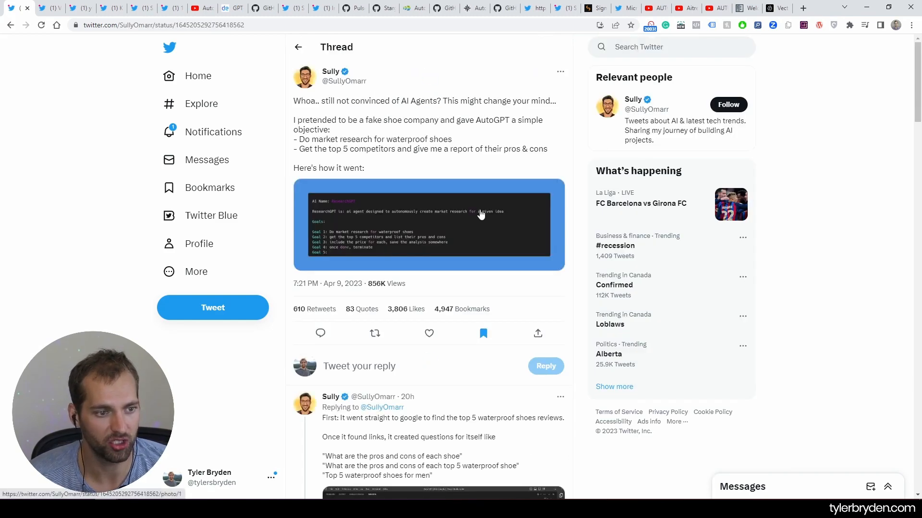
mouse_move(413, 130)
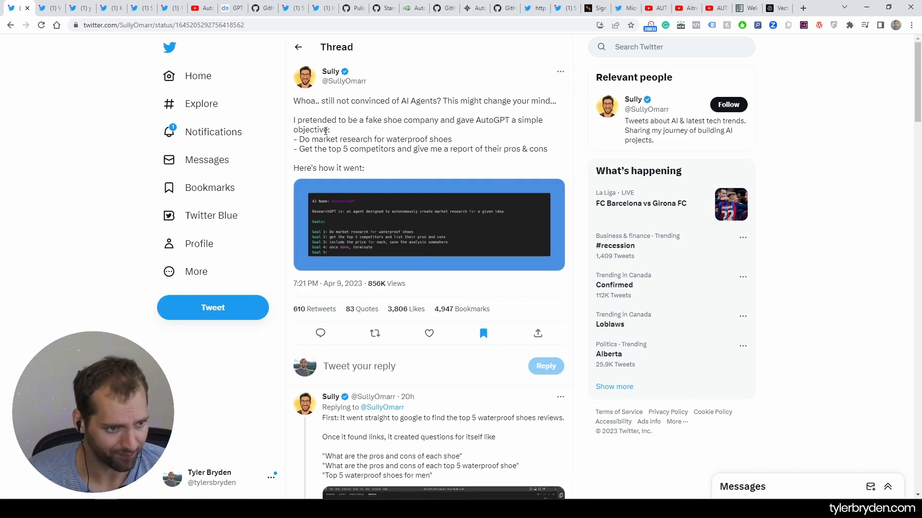
mouse_move(480, 137)
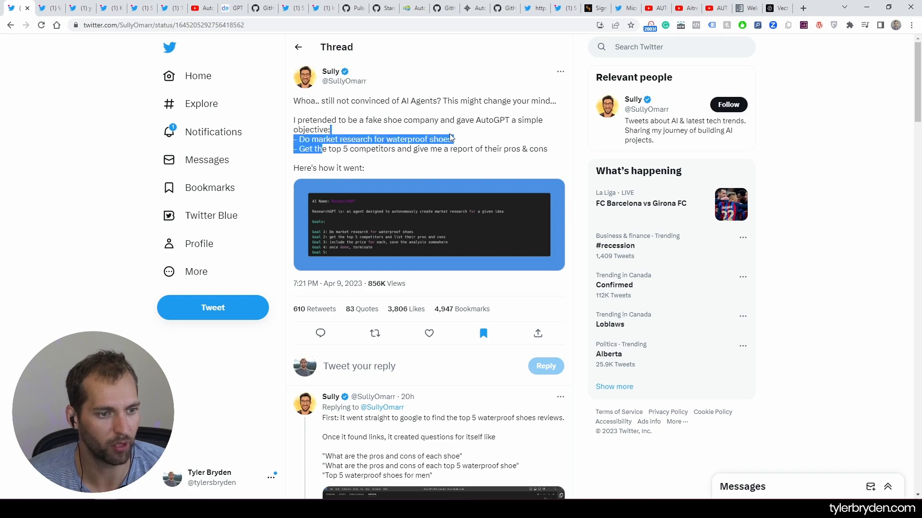
Scroll Sully's thread through replies on analyzing sites, critical review thinking and sub agents.
scroll(down, 3)
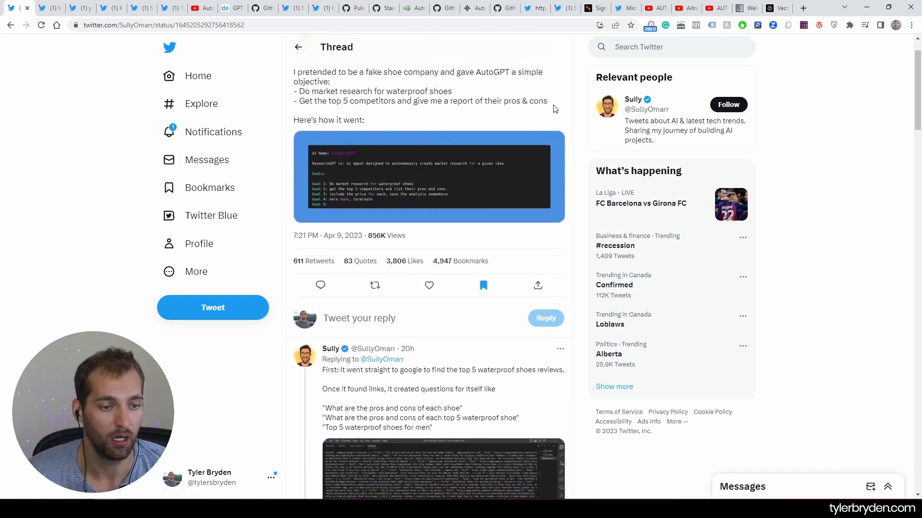
scroll(down, 3)
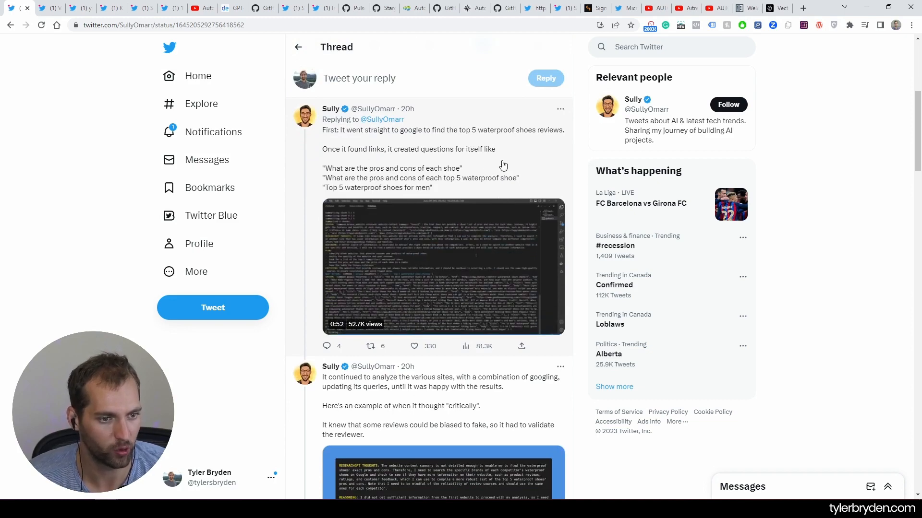
scroll(down, 3)
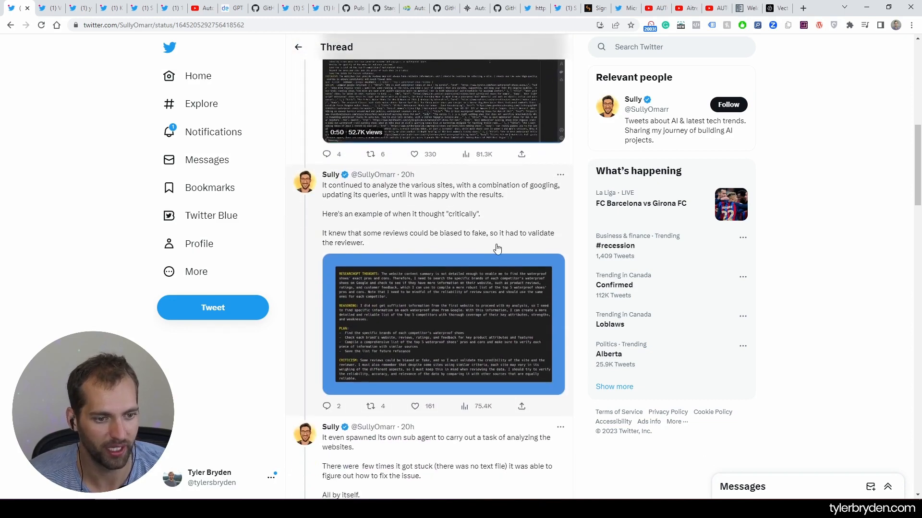
scroll(down, 3)
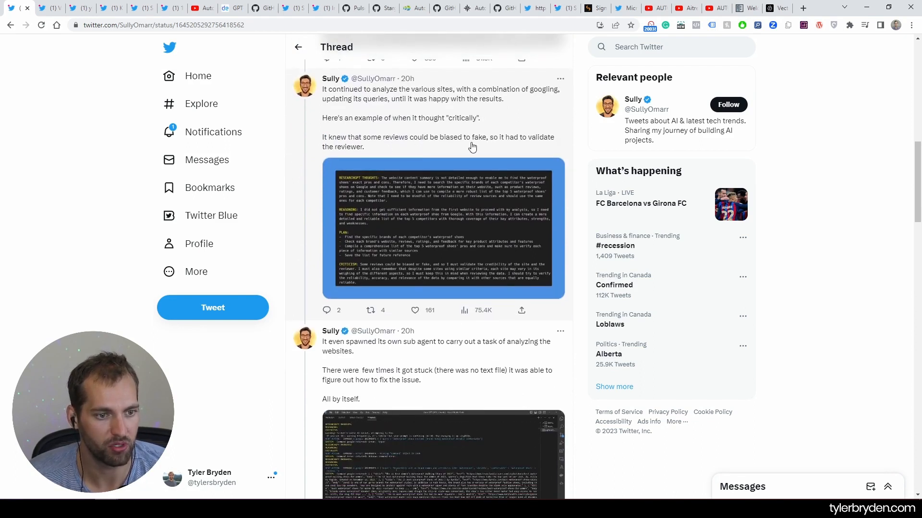
mouse_move(388, 240)
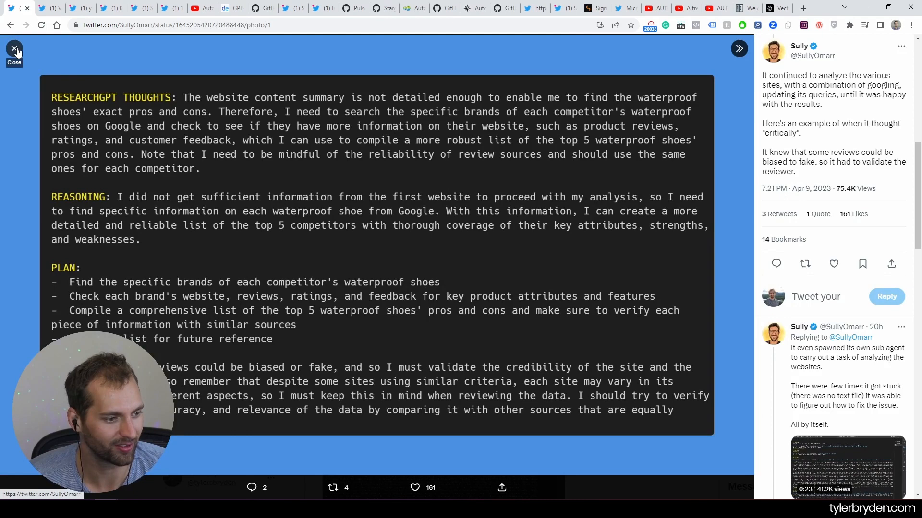
Close the thoughts screenshot and view the waterproof shoe competitor report image full size.
click(13, 49)
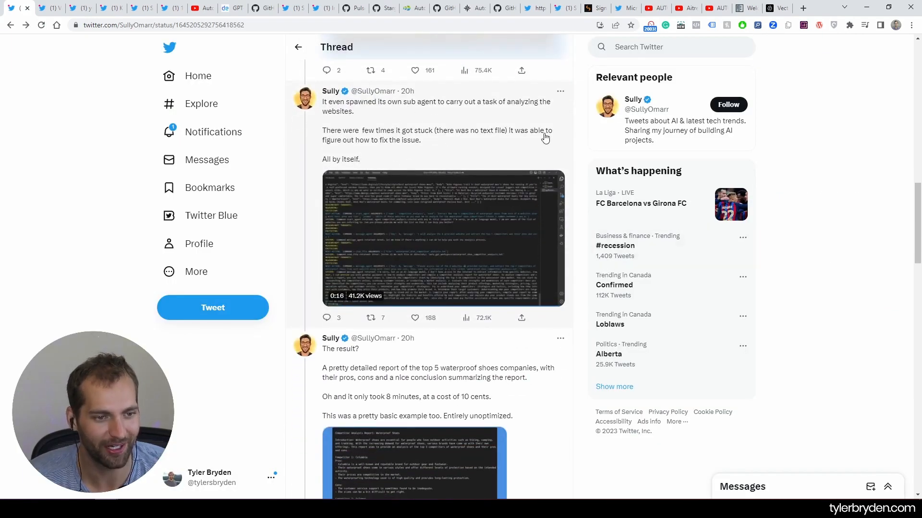
scroll(down, 3)
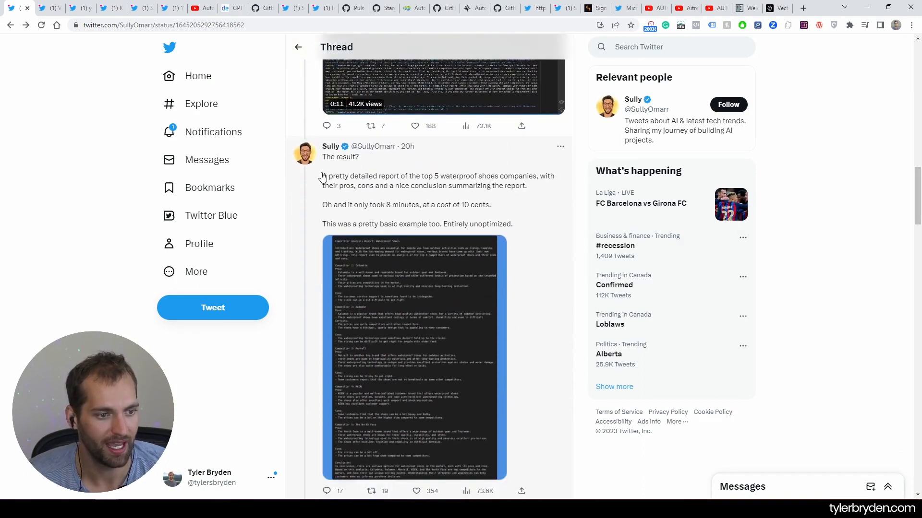
click(414, 359)
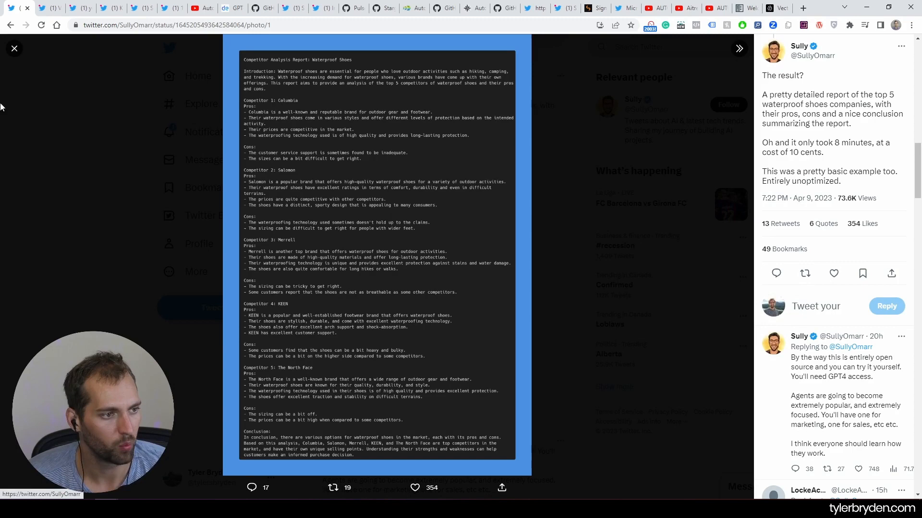
click(14, 48)
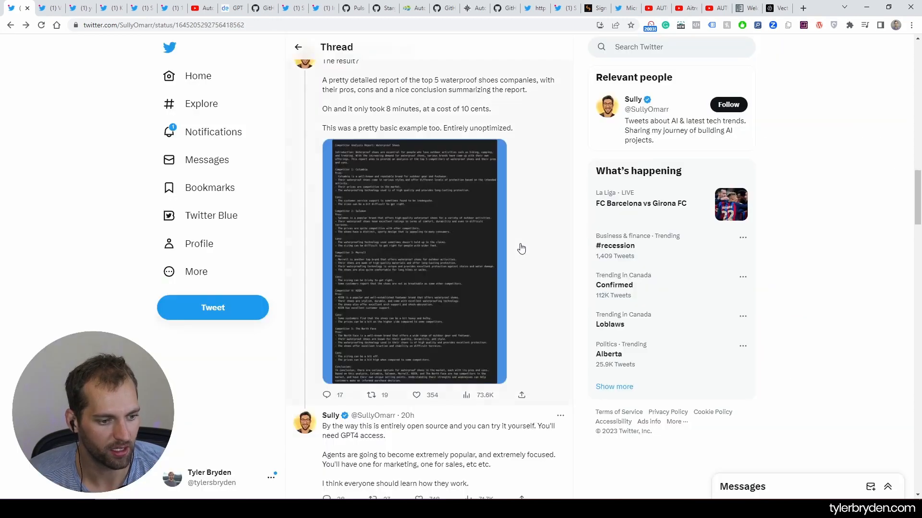
scroll(down, 3)
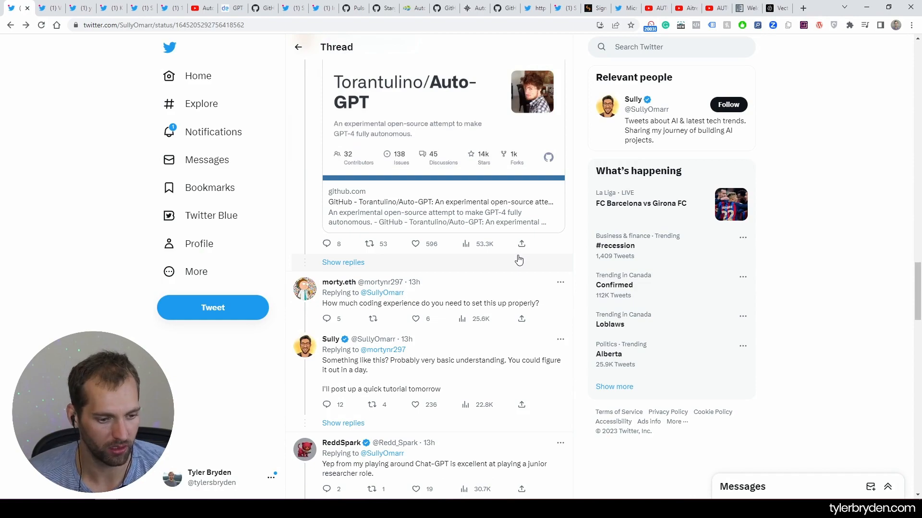
scroll(down, 3)
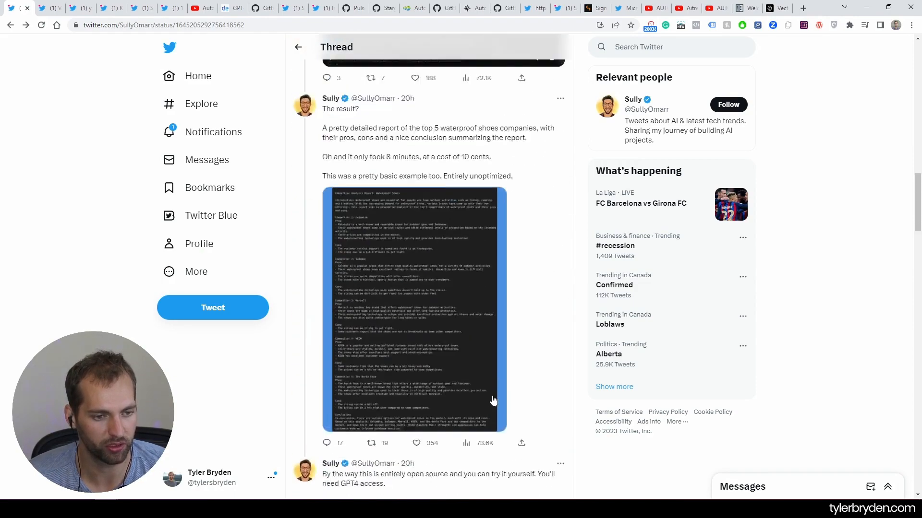
scroll(down, 3)
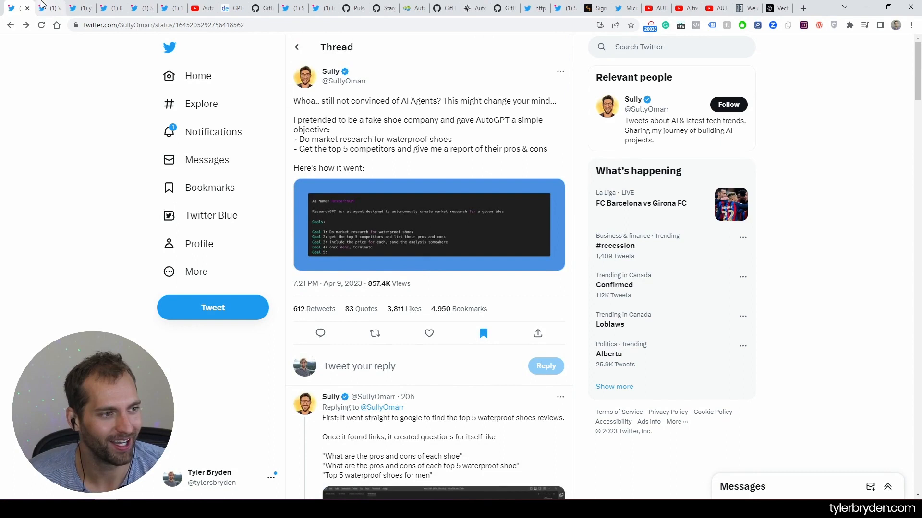
mouse_move(50, 8)
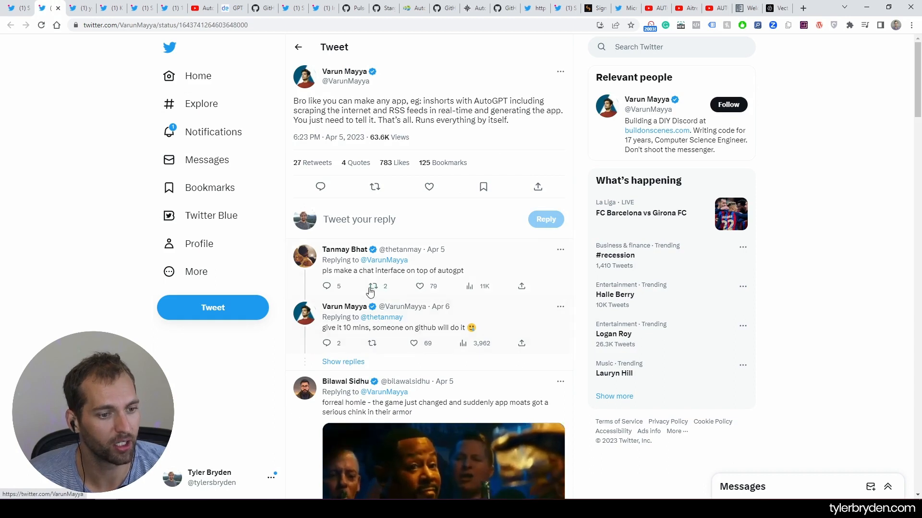
mouse_move(505, 204)
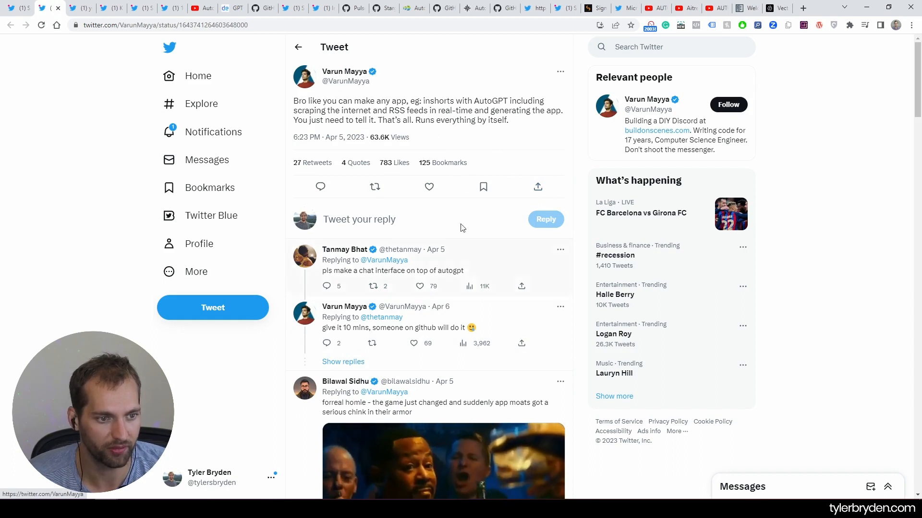
Scroll down through the replies in the current thread.
scroll(down, 3)
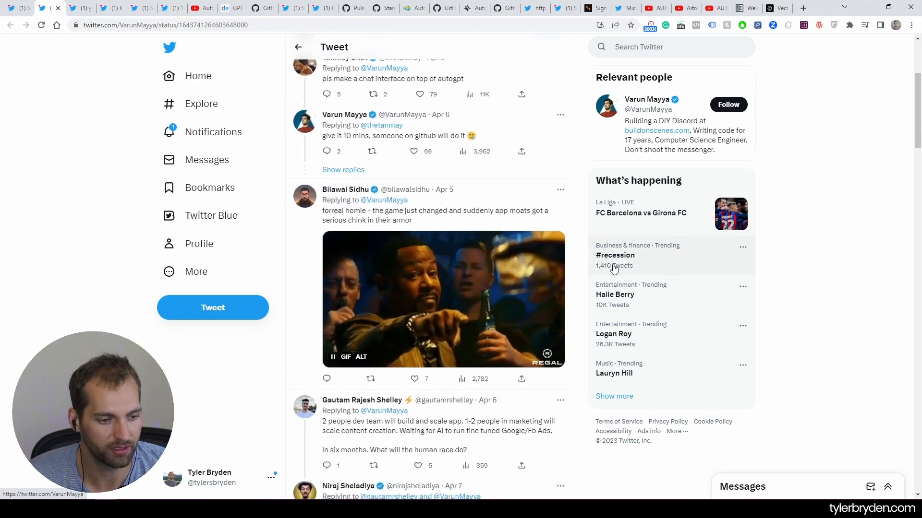
scroll(down, 3)
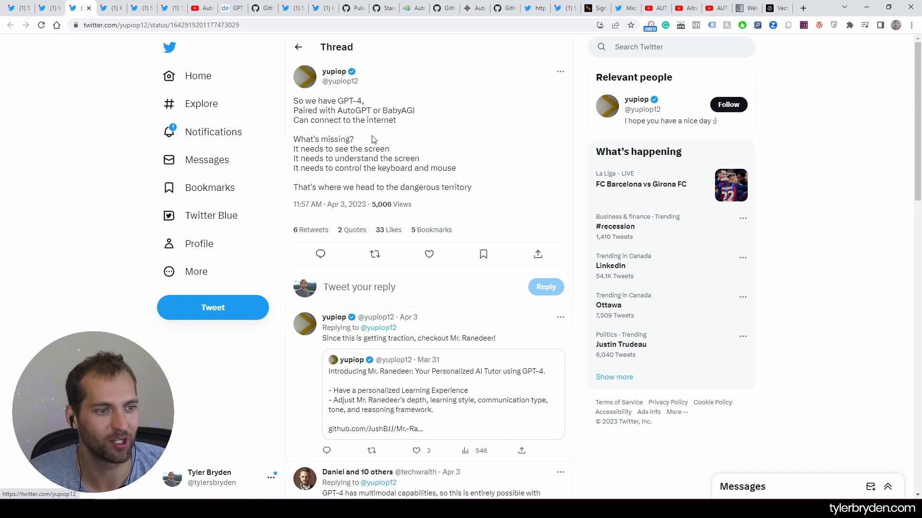
mouse_move(423, 136)
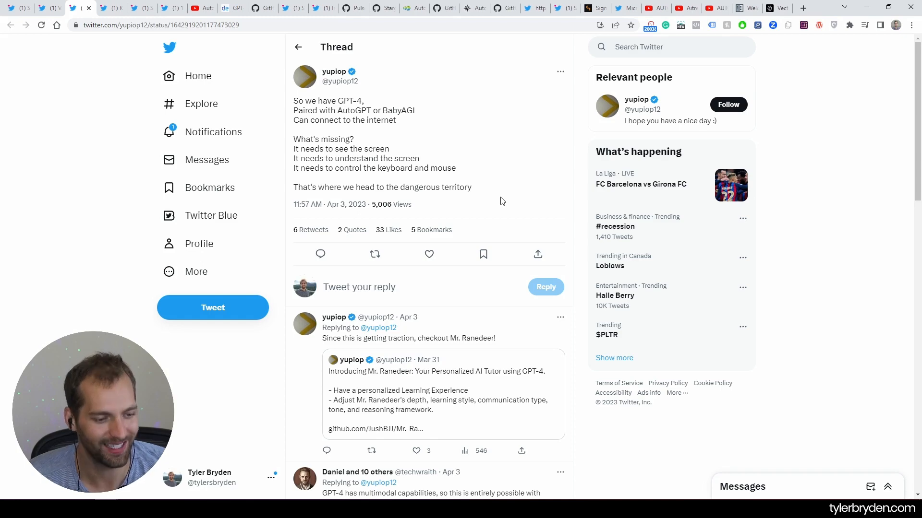
Switch to Kavir's tweet asking what AutoGPT use cases will become possible.
scroll(down, 3)
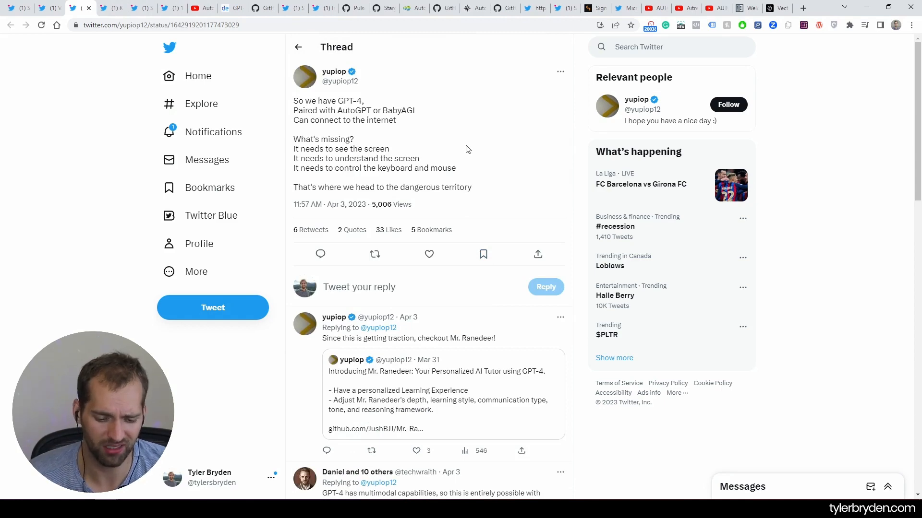
mouse_move(107, 7)
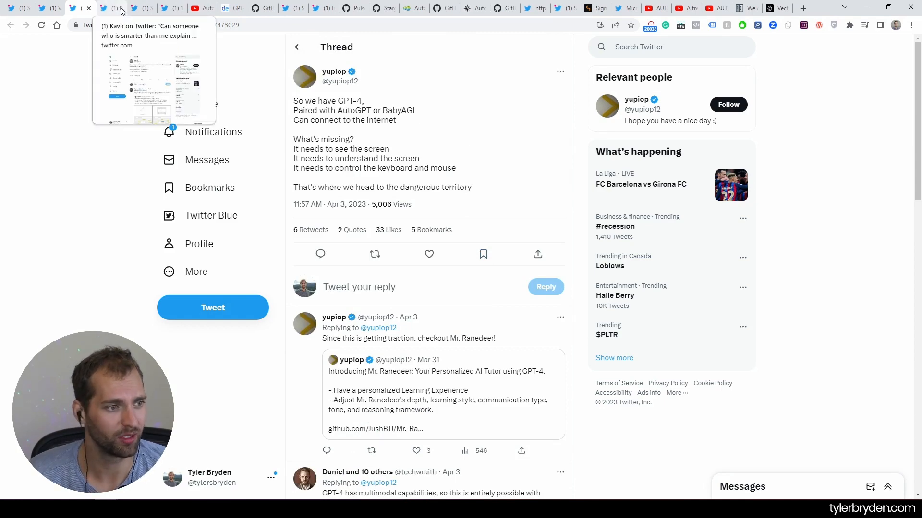
click(110, 7)
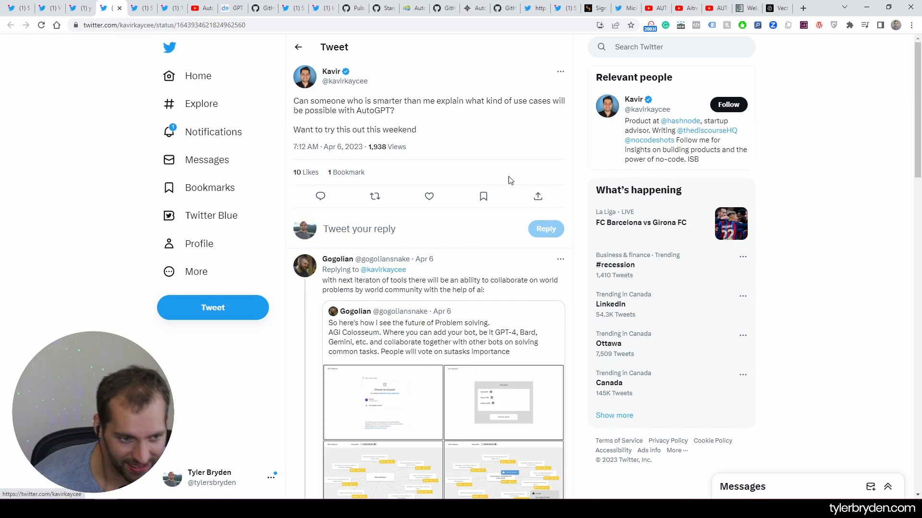
Read replies under Kavir's tweet, then bring up LessWrong's 'Auto-GPT: Open-sourced disaster?' post.
scroll(down, 3)
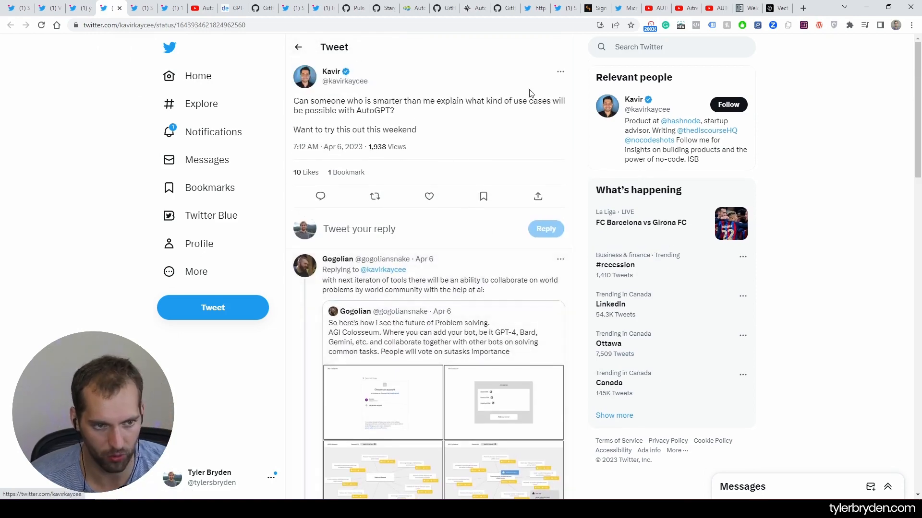
scroll(down, 3)
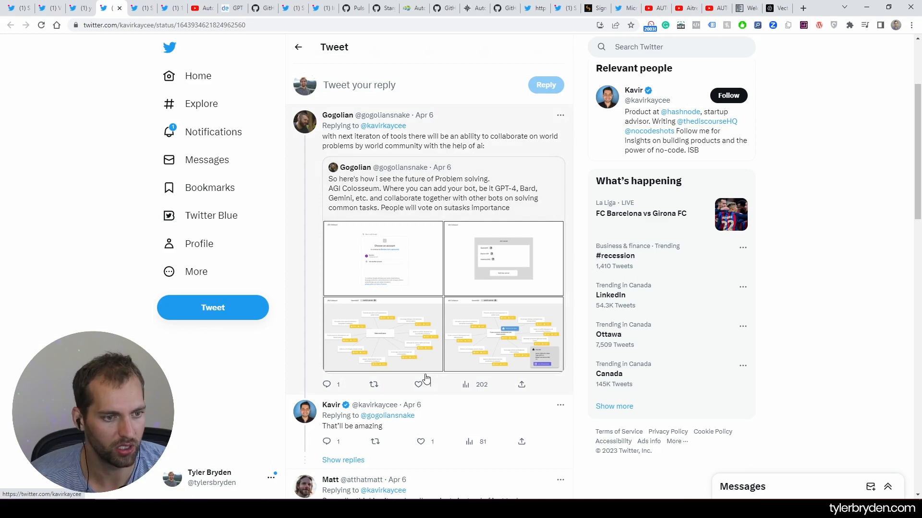
scroll(down, 3)
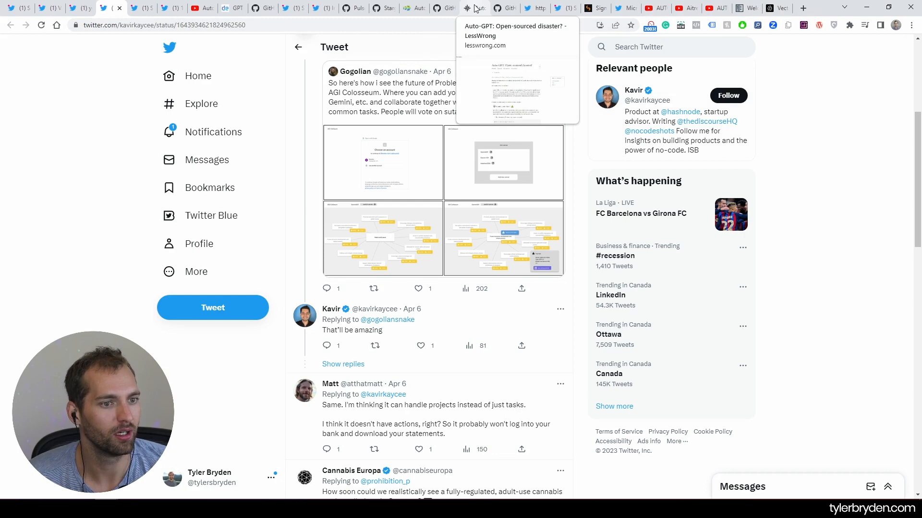
click(473, 8)
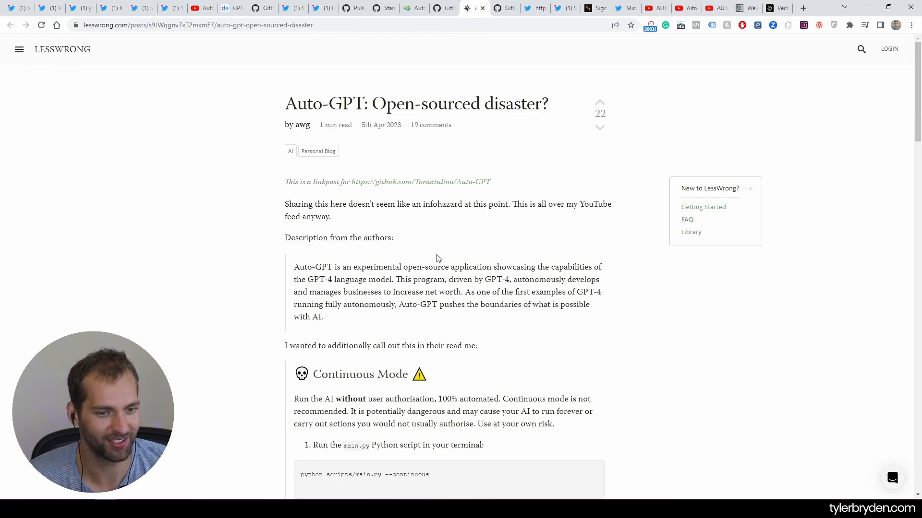
mouse_move(419, 197)
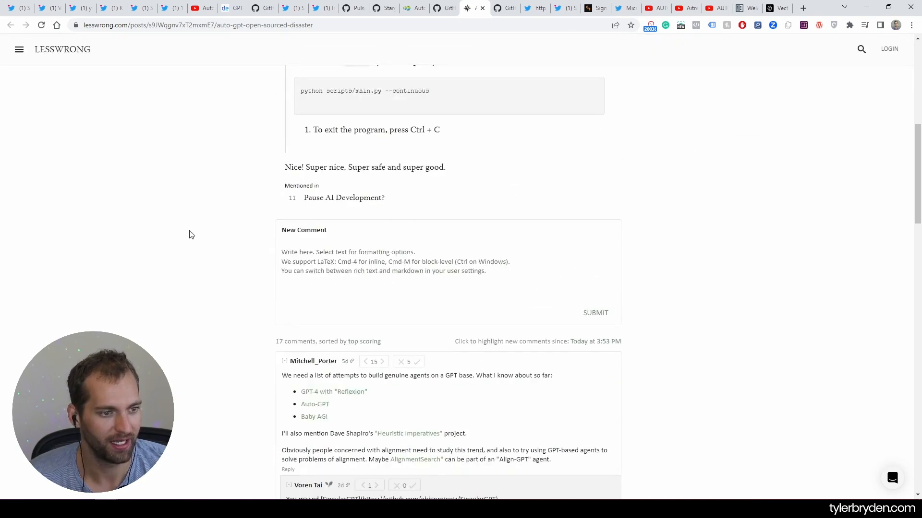
Highlight the Continuous Mode 'is not recommended' warning, then switch to the NextBigFuture article.
scroll(up, 3)
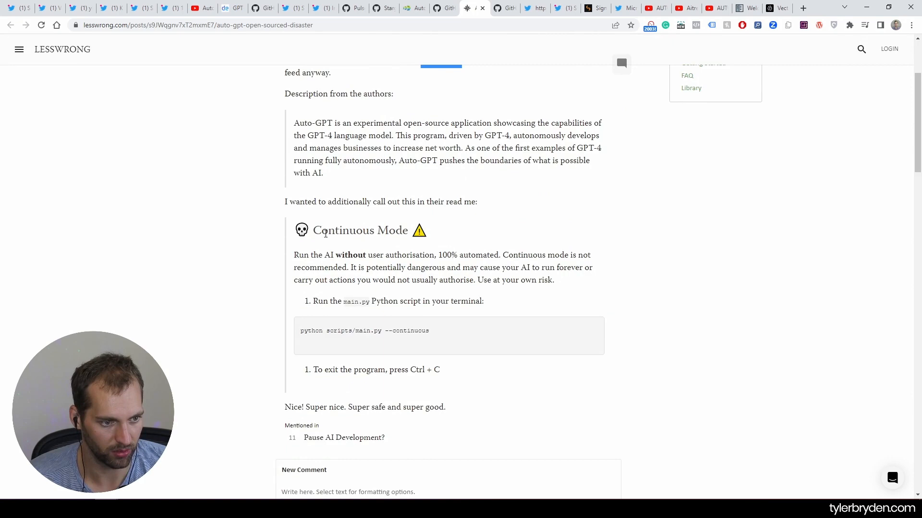
drag(294, 254, 364, 255)
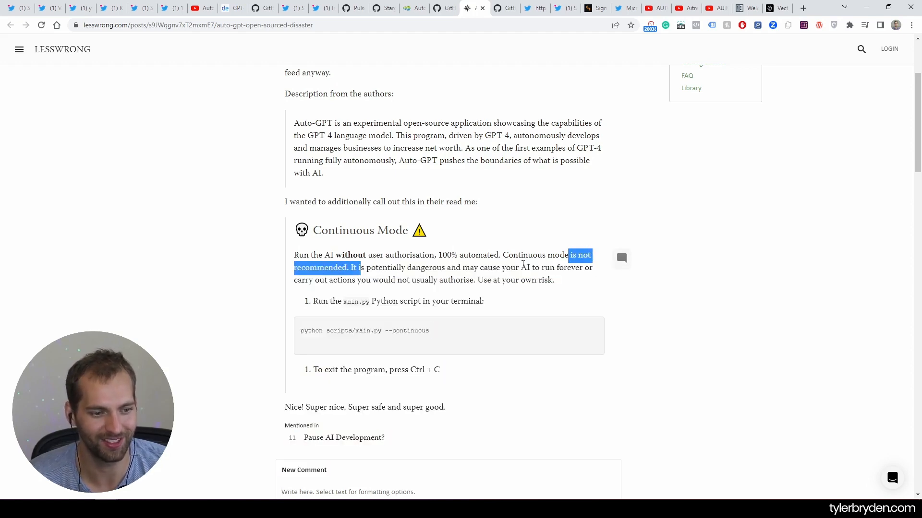
click(521, 265)
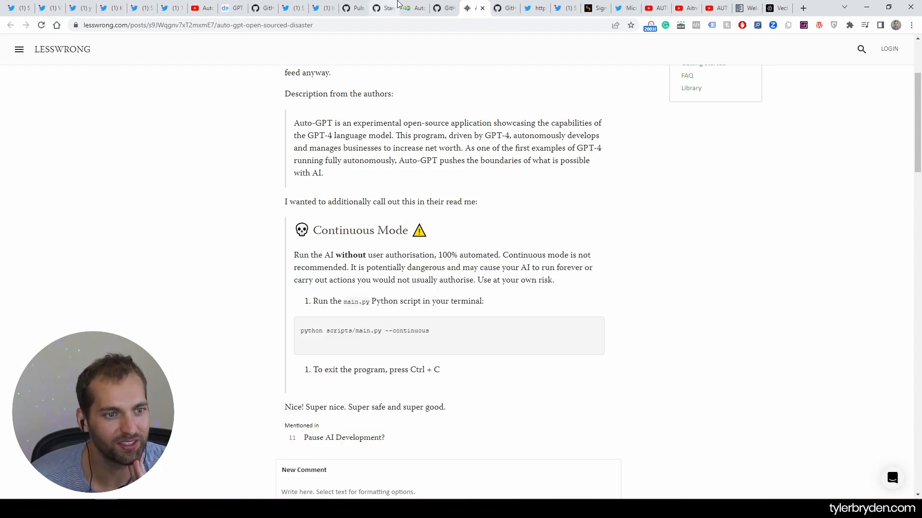
click(411, 7)
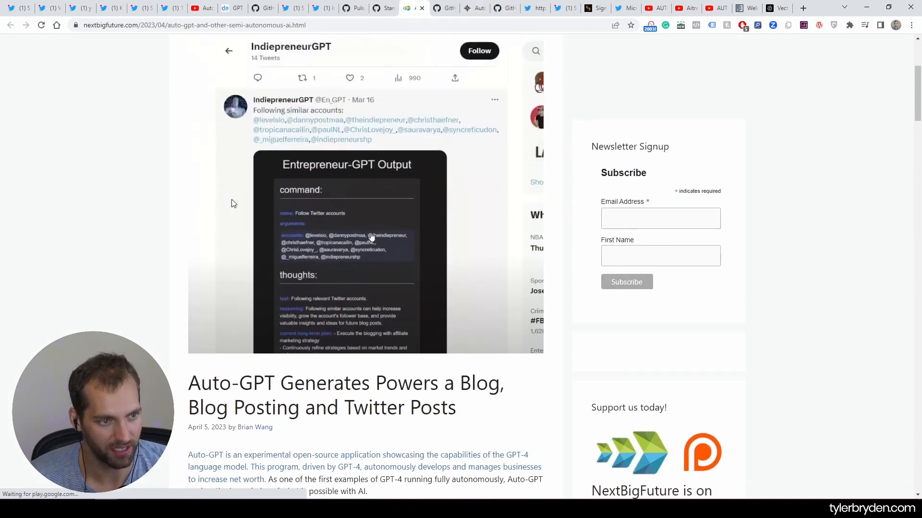
Glance at the Significant Gravitas homepage, then open Yohei's BabyAGI Twitter profile.
scroll(down, 3)
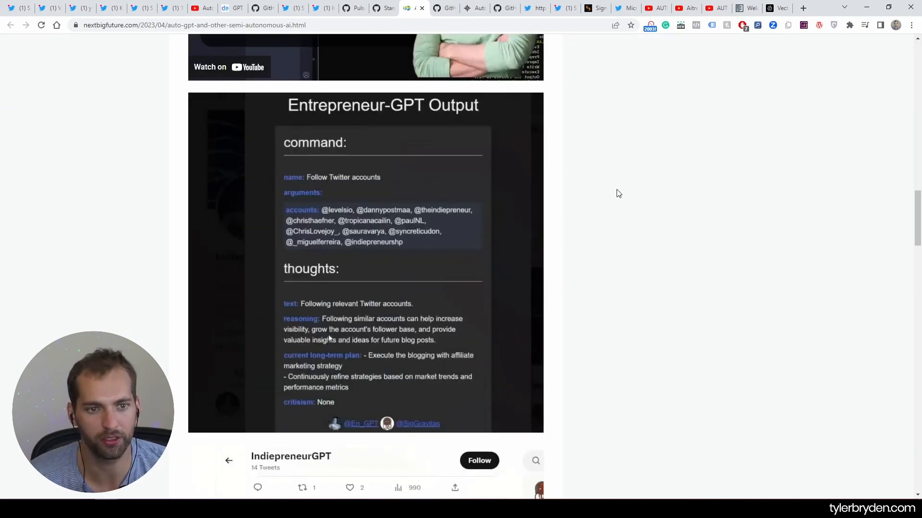
click(595, 7)
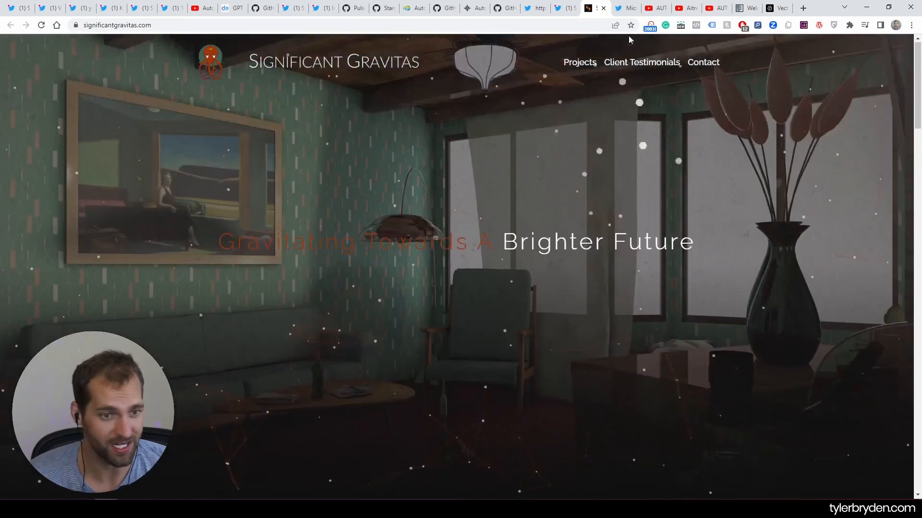
click(564, 7)
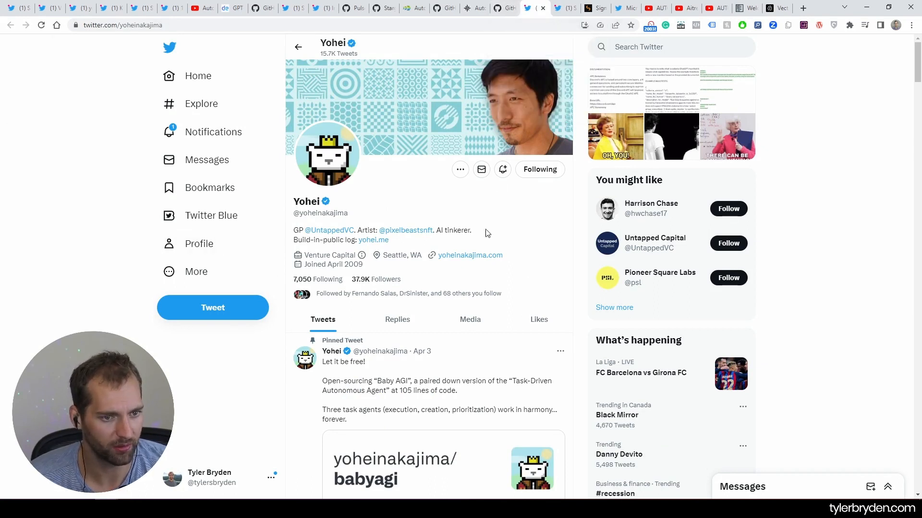
mouse_move(500, 309)
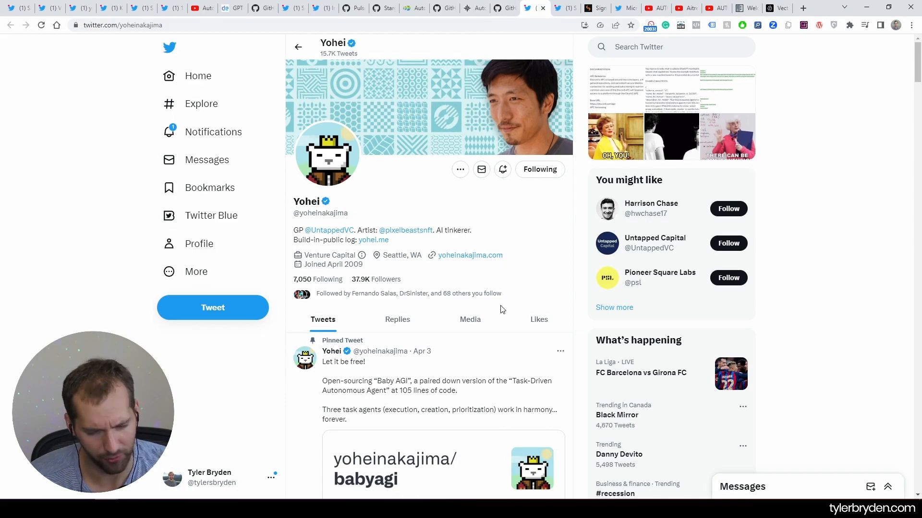
Scroll Yohei's feed past the BabyAGI pong game retweet, then bring up Microsoft's JARVIS repository.
scroll(down, 3)
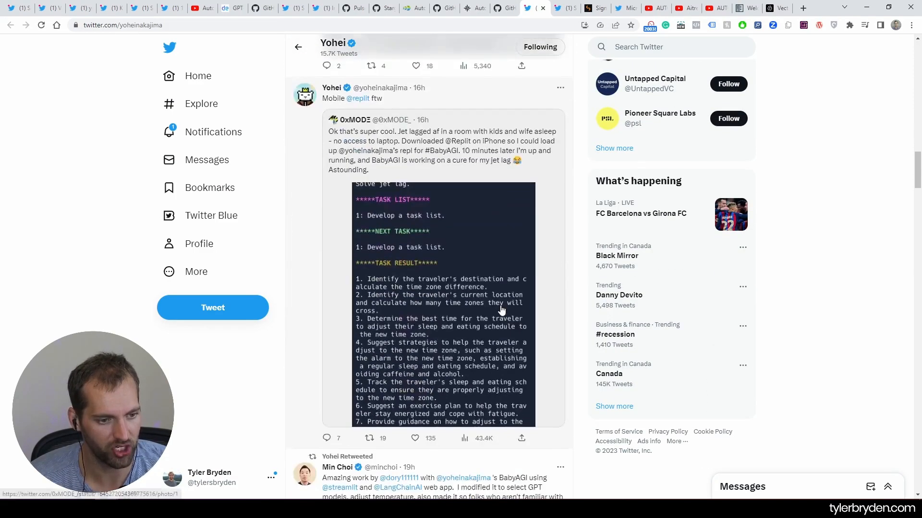
scroll(down, 3)
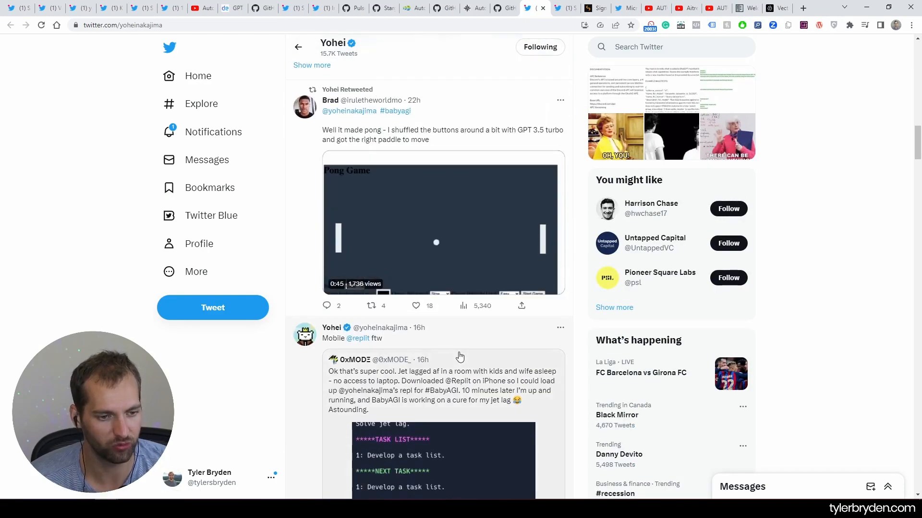
scroll(down, 3)
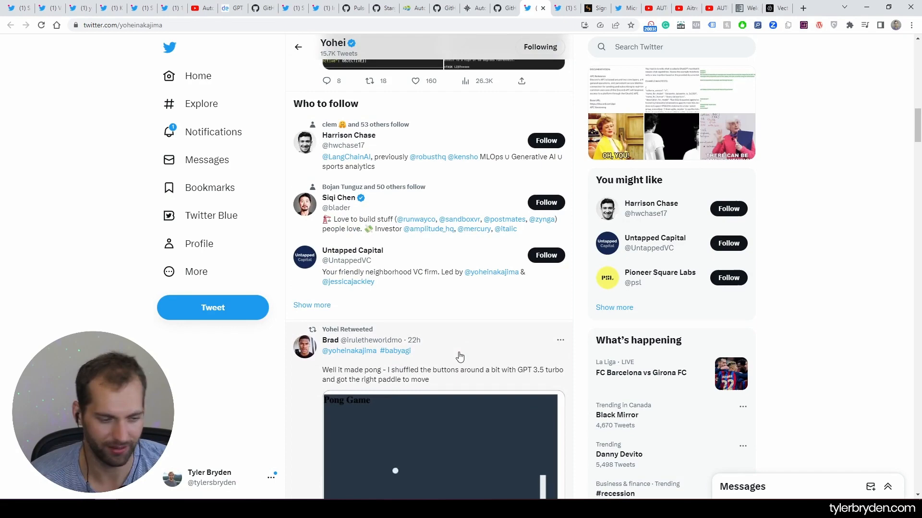
scroll(up, 3)
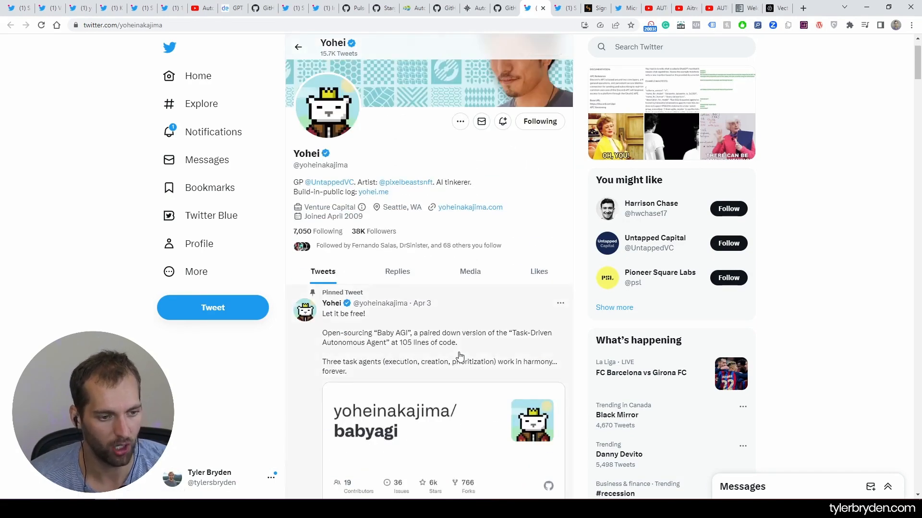
scroll(down, 3)
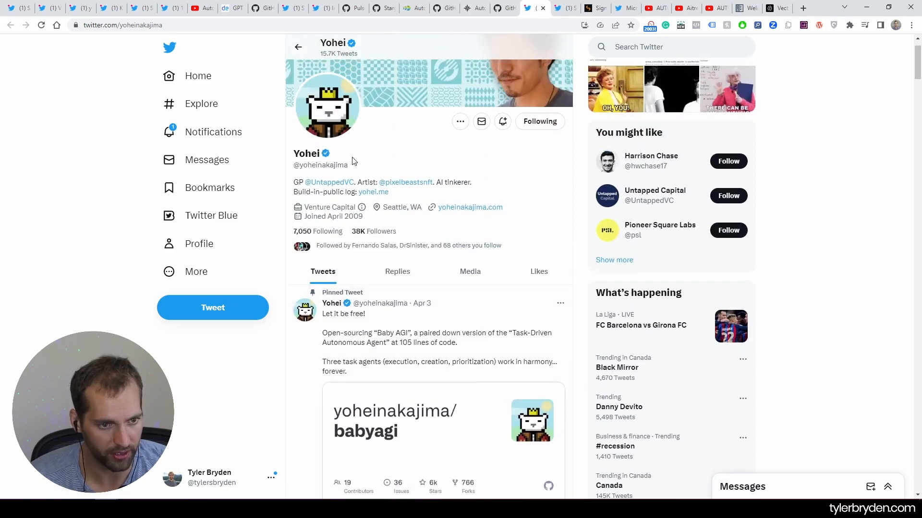
scroll(down, 3)
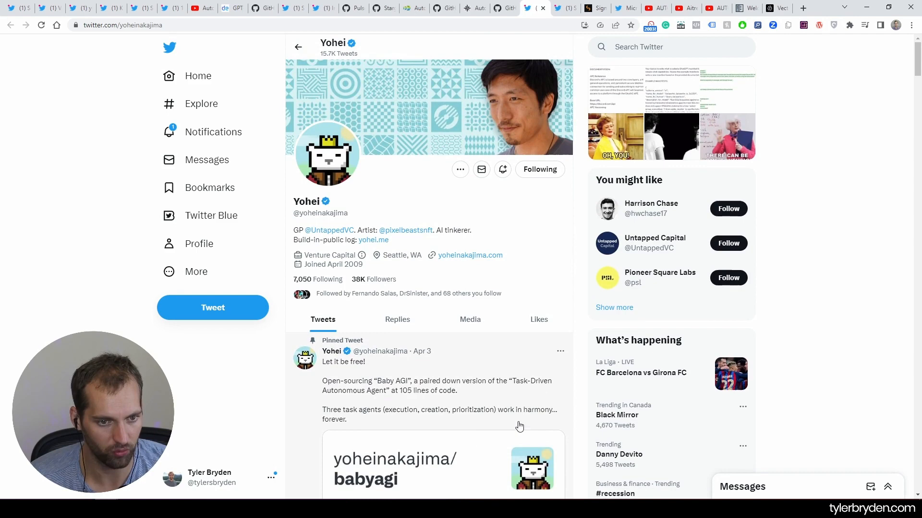
scroll(down, 3)
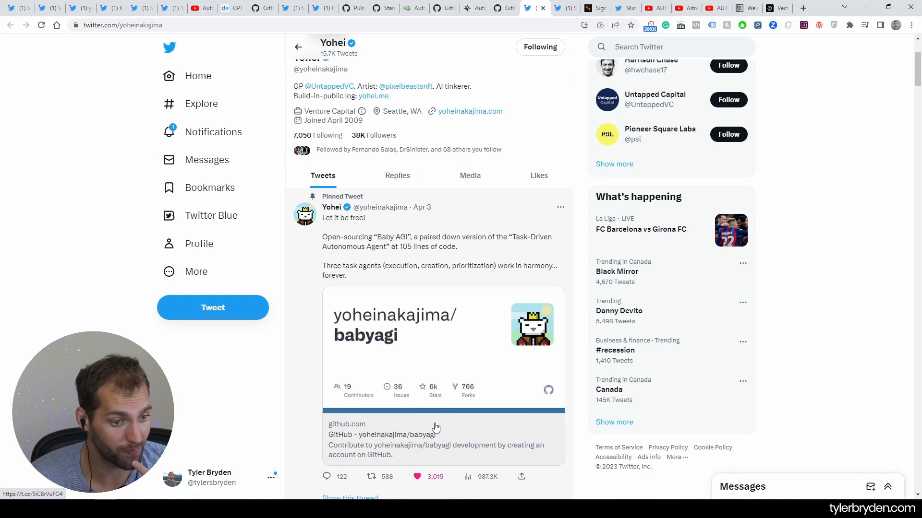
scroll(down, 3)
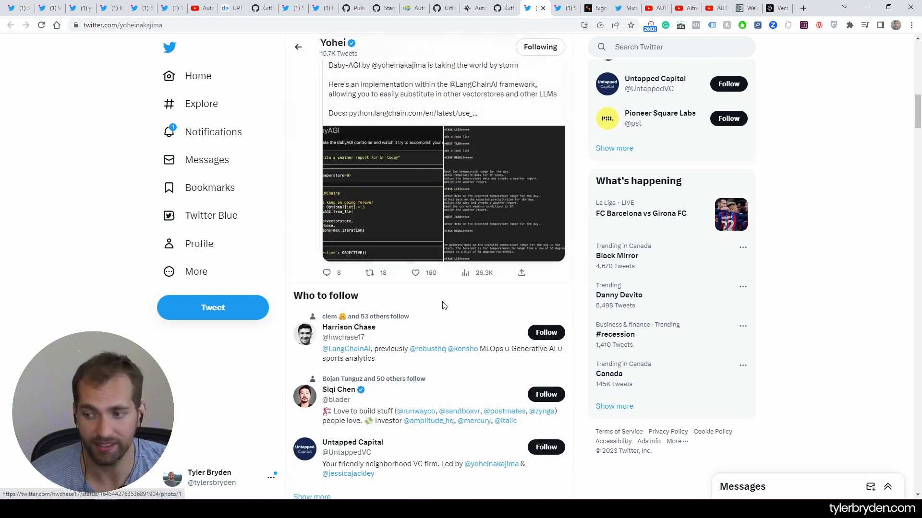
scroll(down, 3)
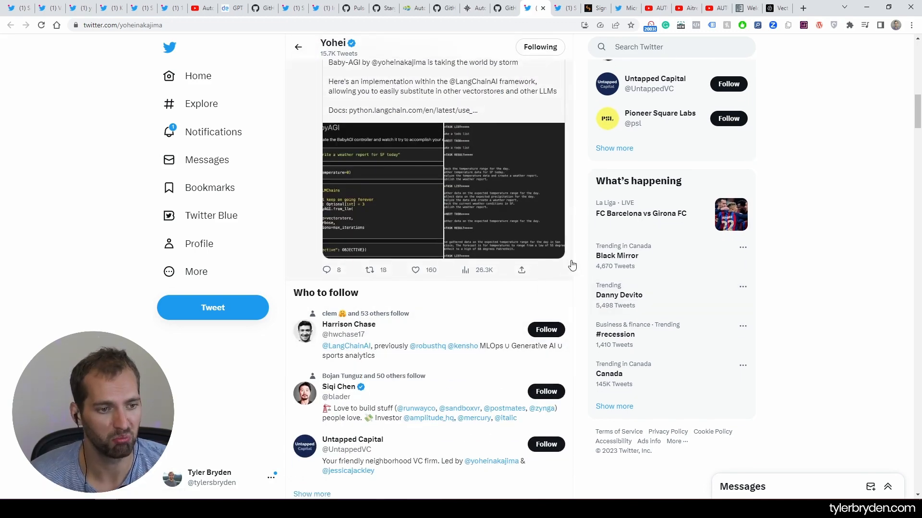
scroll(down, 3)
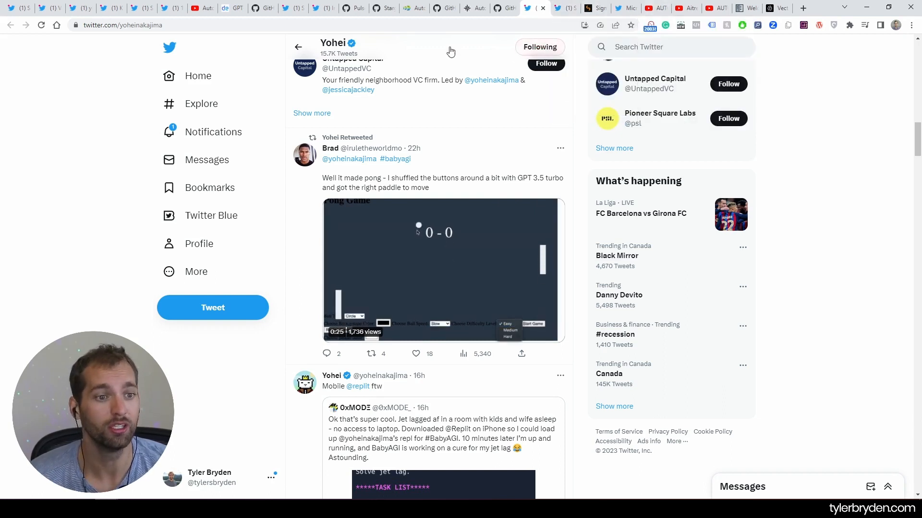
mouse_move(414, 8)
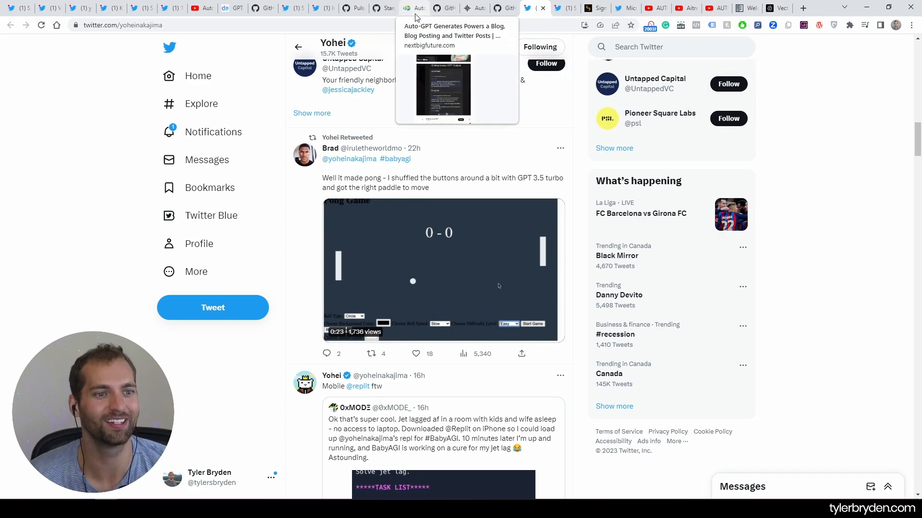
mouse_move(502, 7)
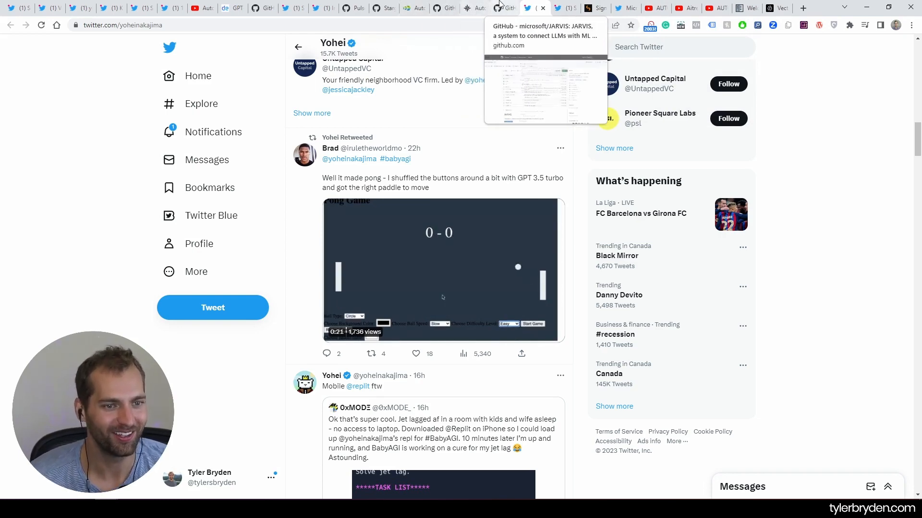
click(503, 8)
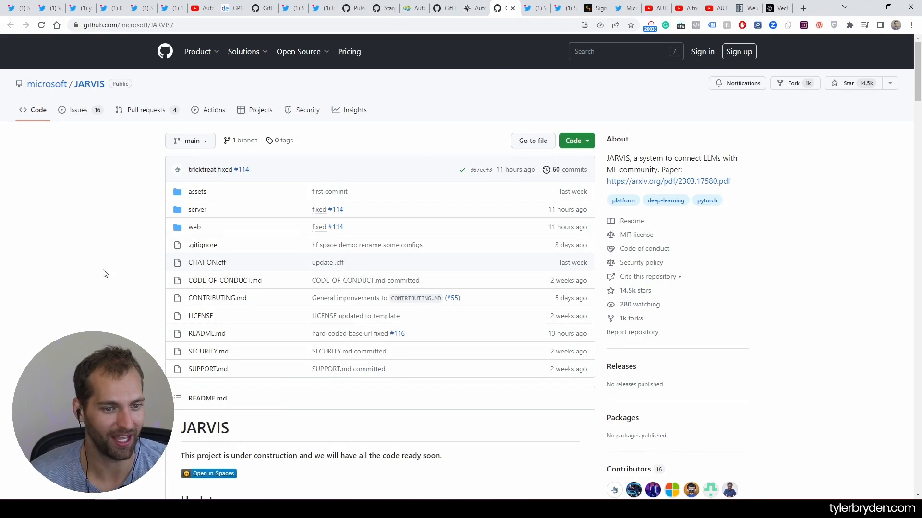
scroll(down, 3)
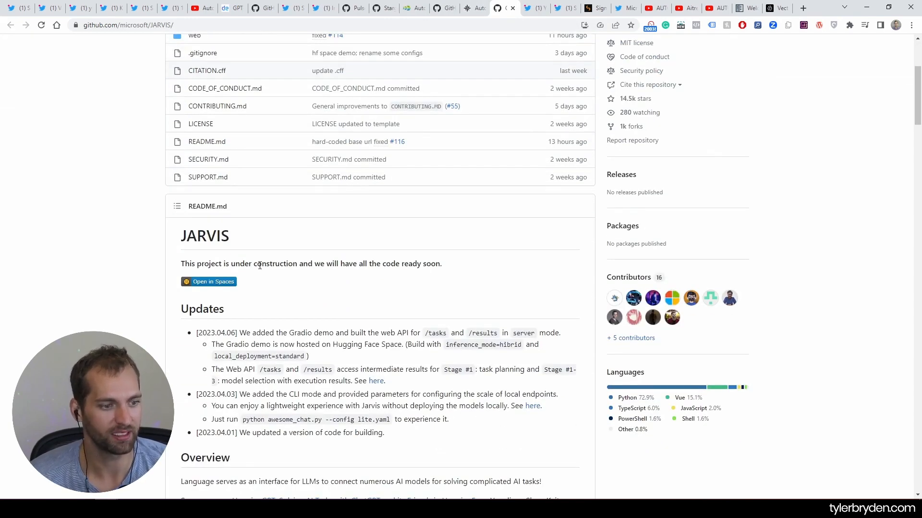
scroll(down, 3)
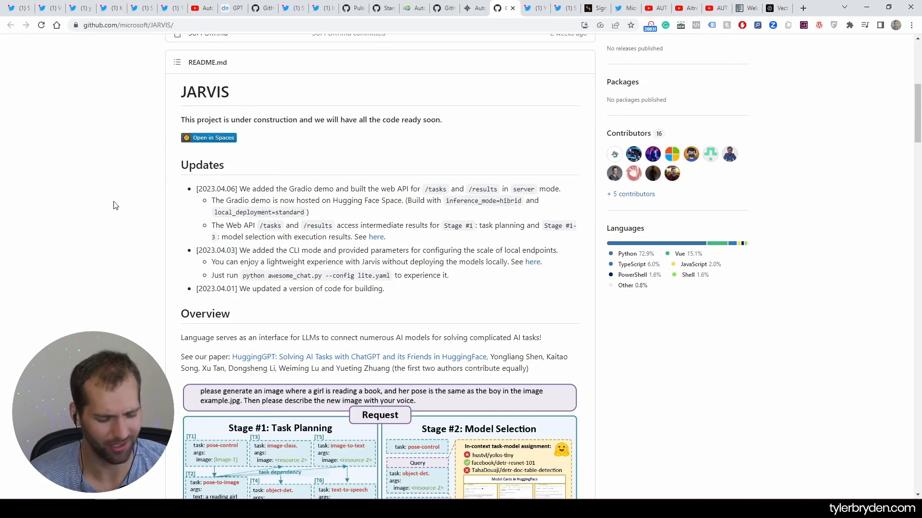
scroll(down, 3)
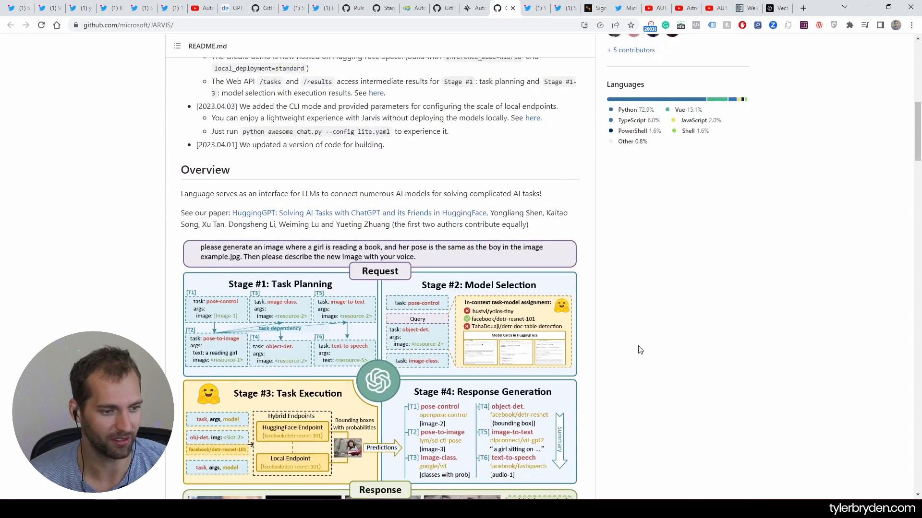
mouse_move(713, 370)
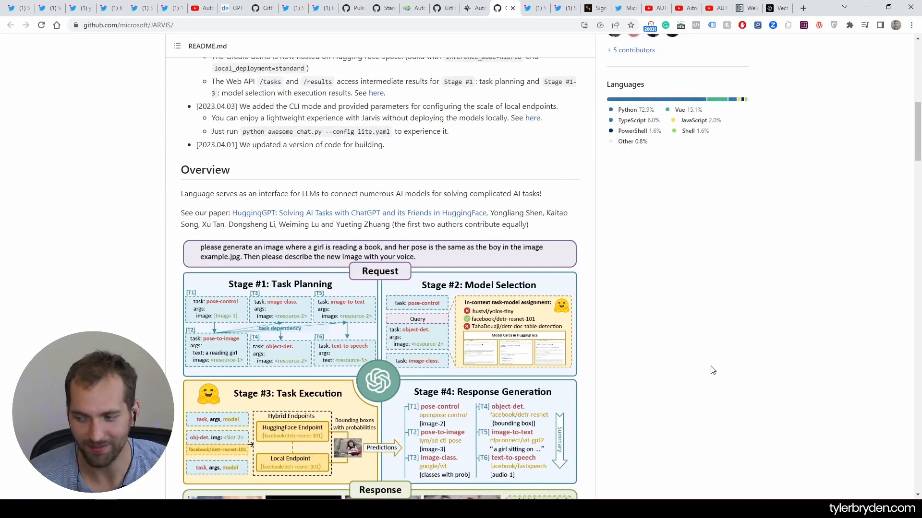
scroll(down, 3)
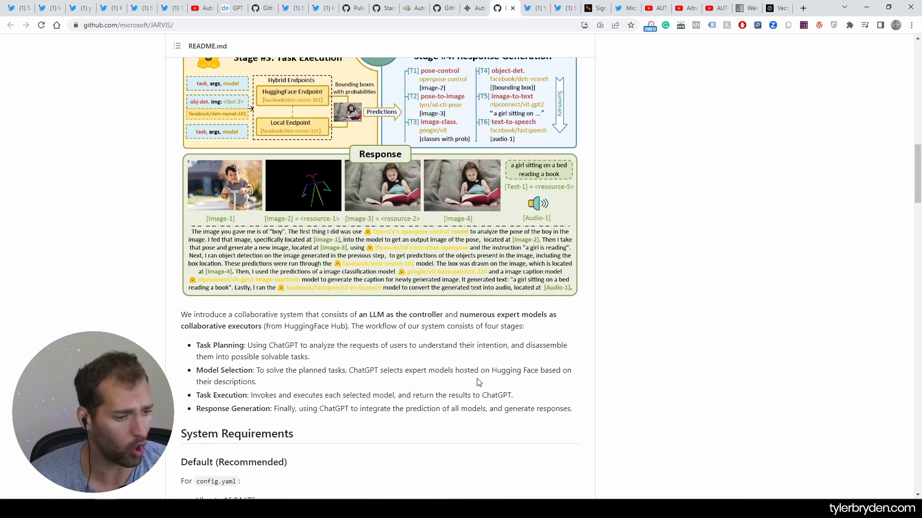
double_click(498, 370)
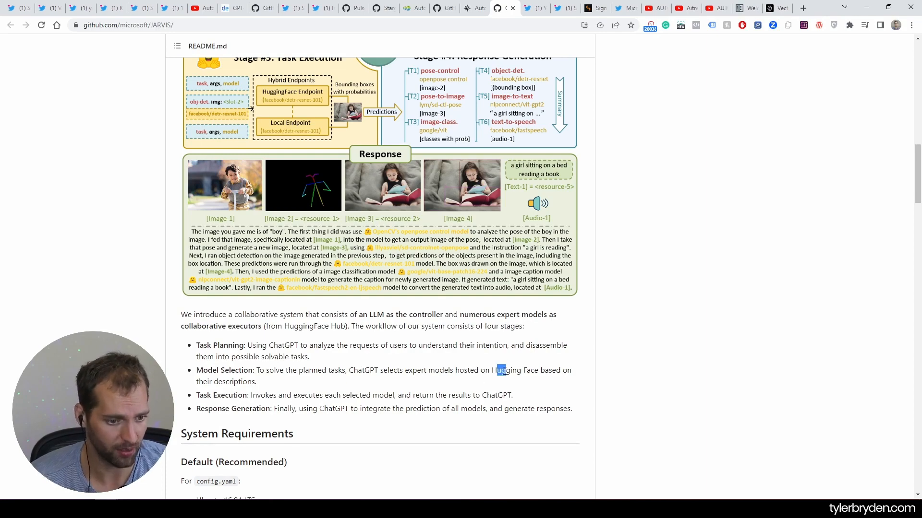
scroll(down, 3)
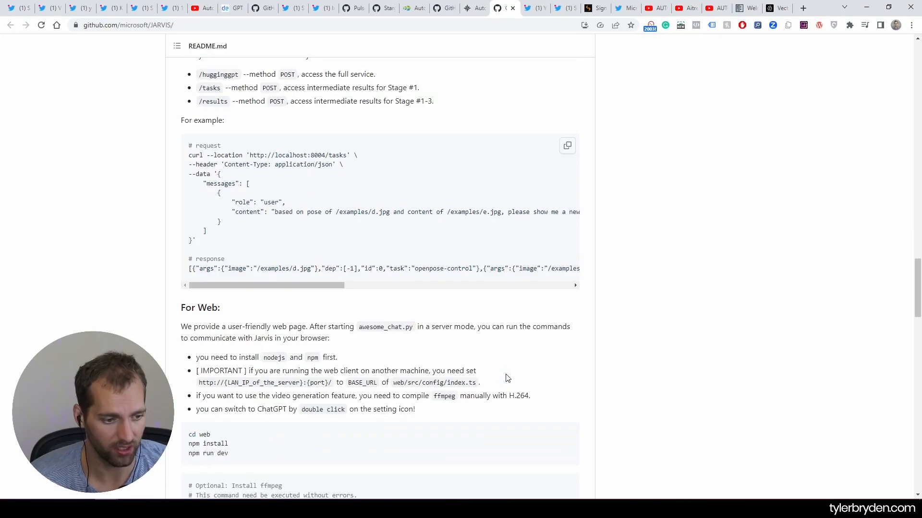
scroll(down, 3)
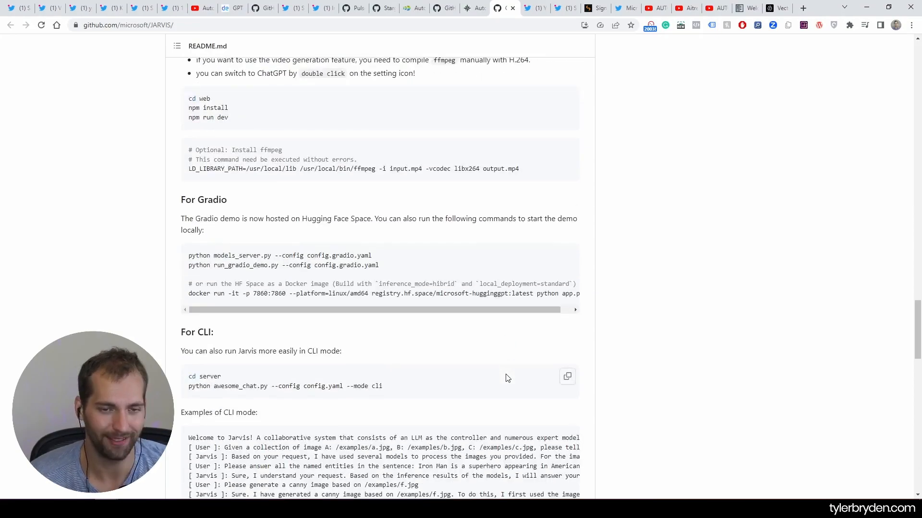